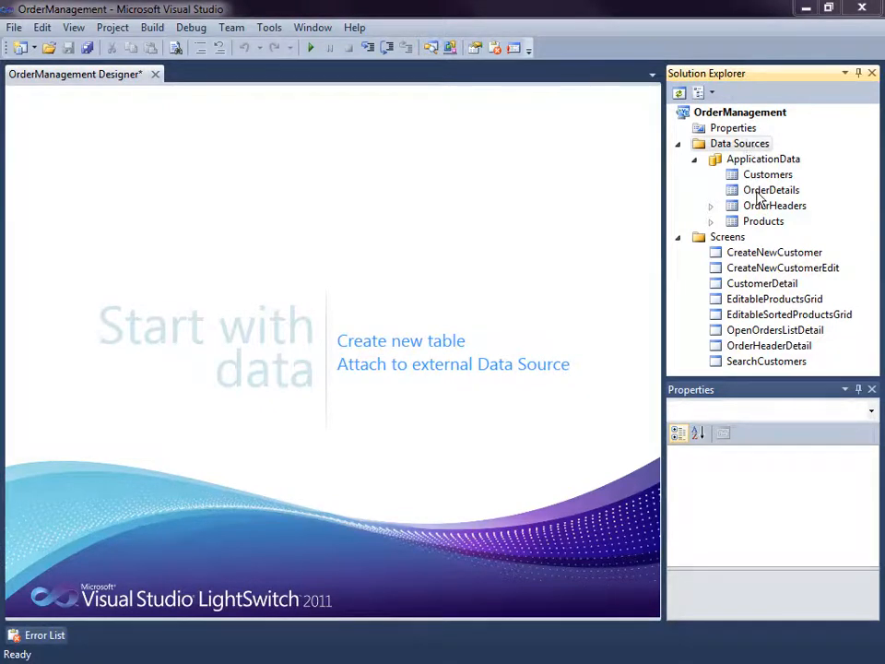
mouse_move(827, 204)
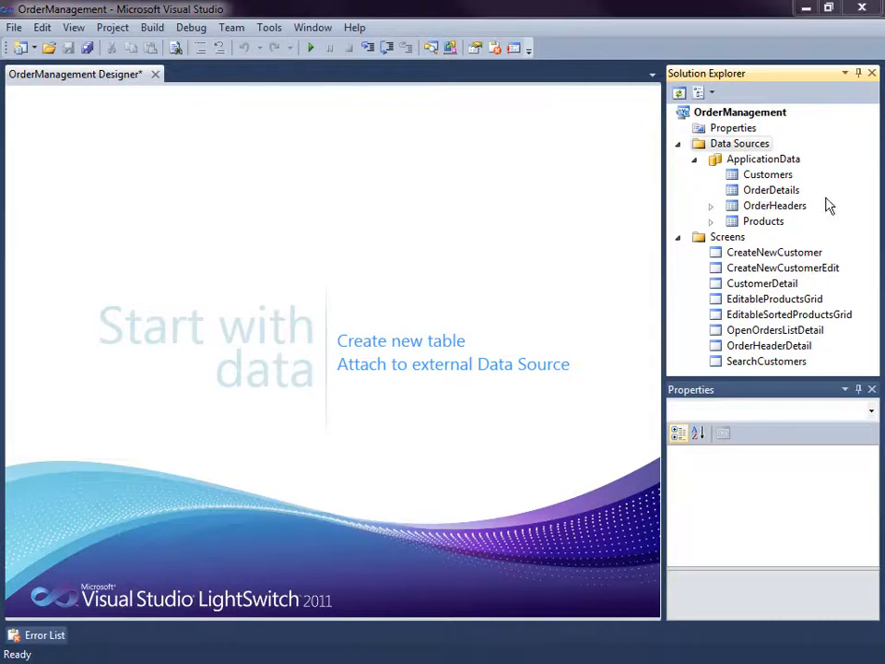
mouse_move(805, 189)
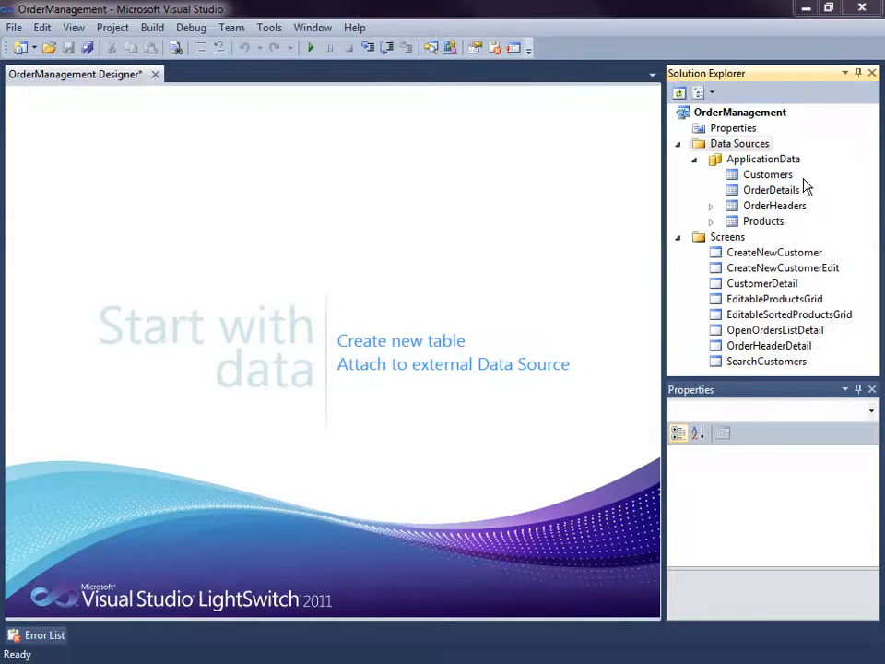
mouse_move(746, 189)
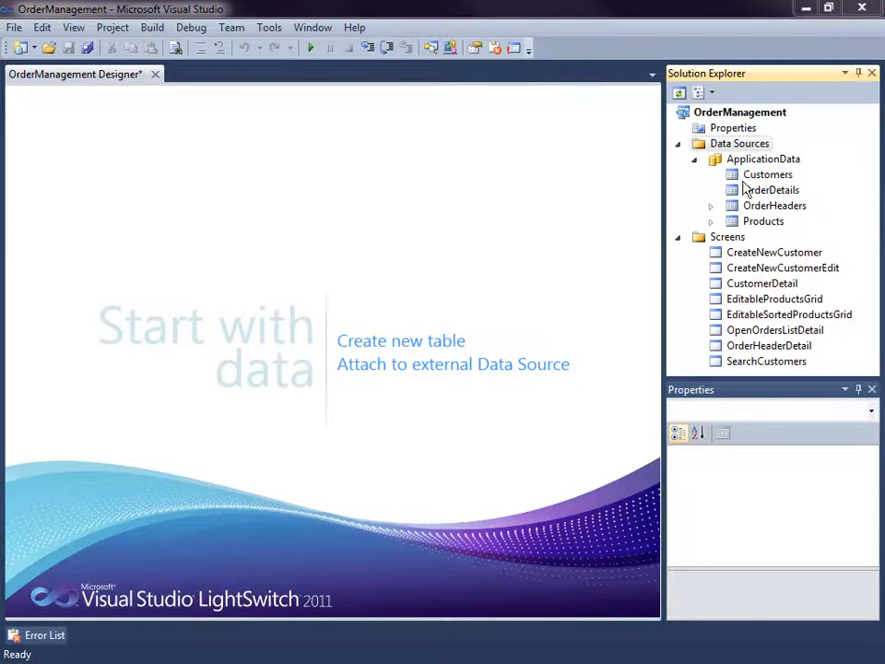
mouse_move(825, 205)
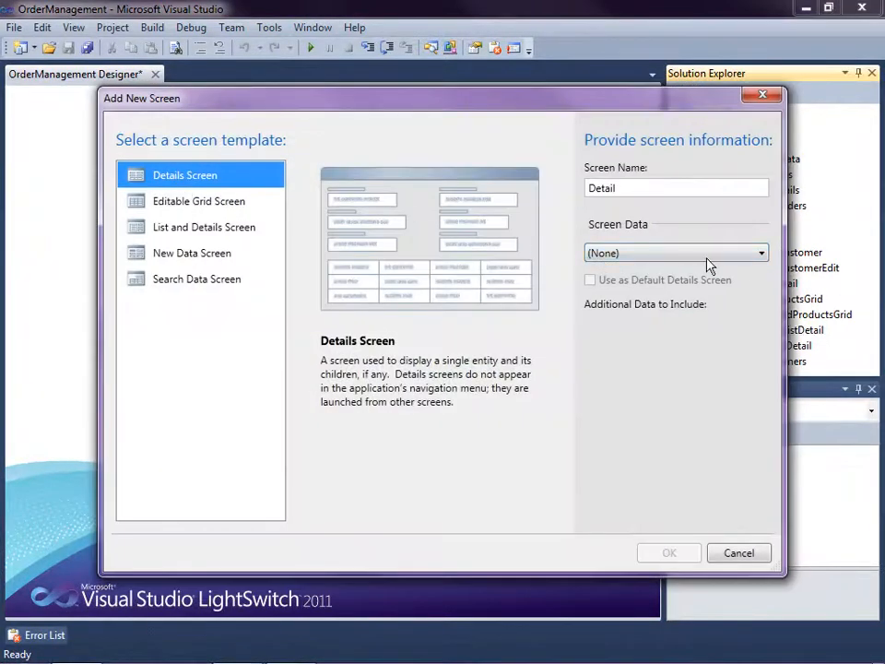
- Create a Details Screen with OrderHeader data, including OrderHeader OrderDetails
click(676, 253)
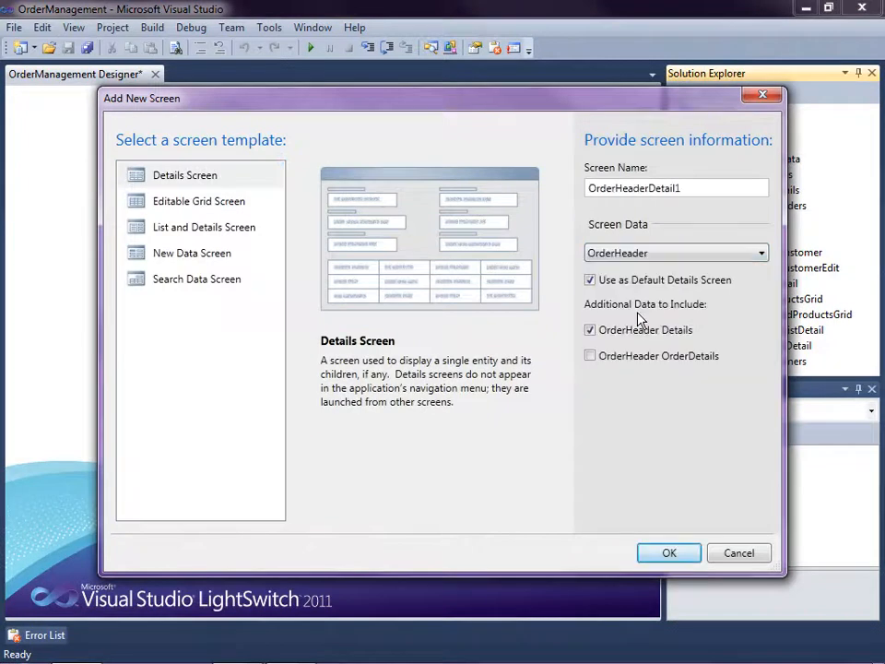
mouse_move(719, 291)
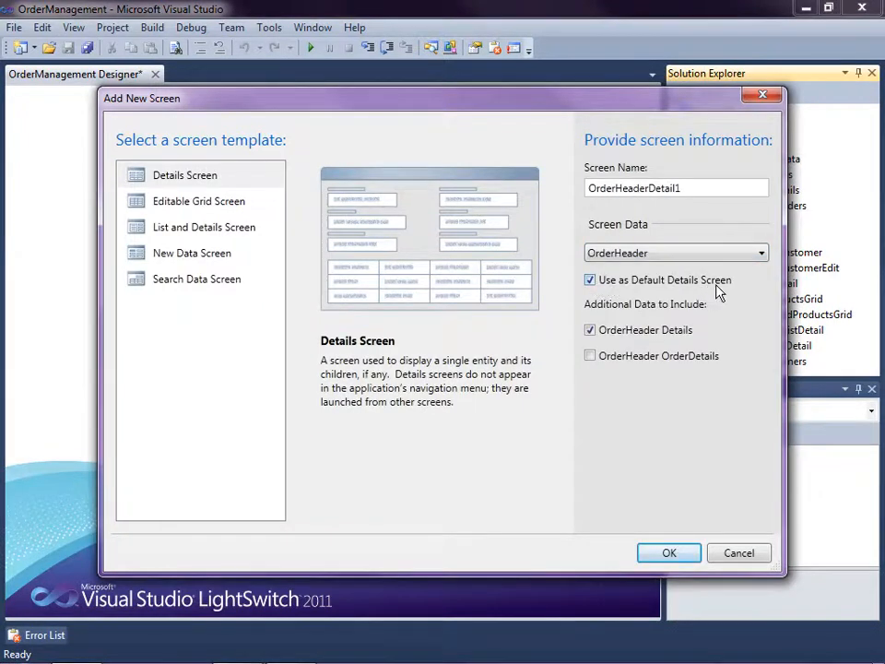
click(589, 355)
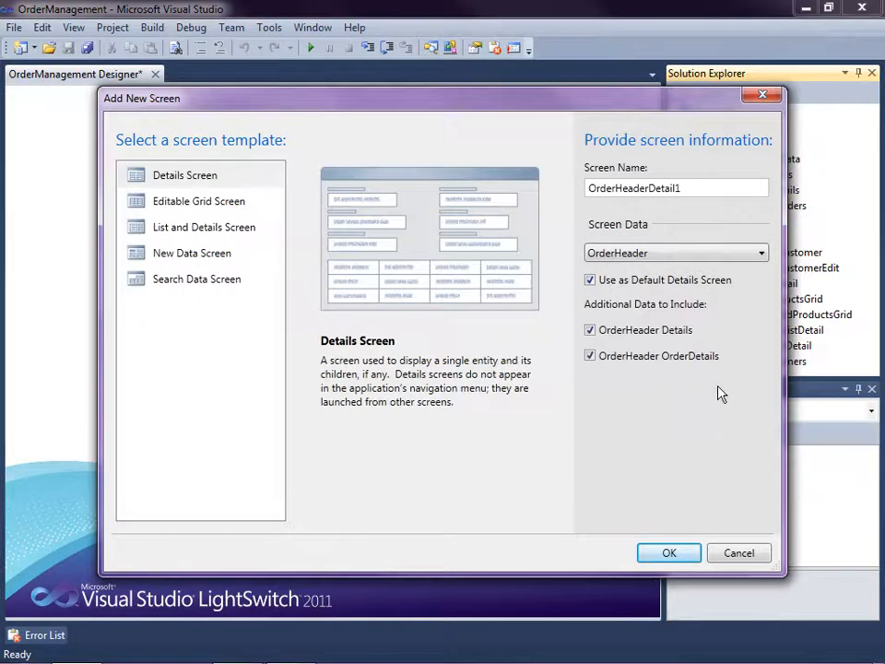
mouse_move(689, 380)
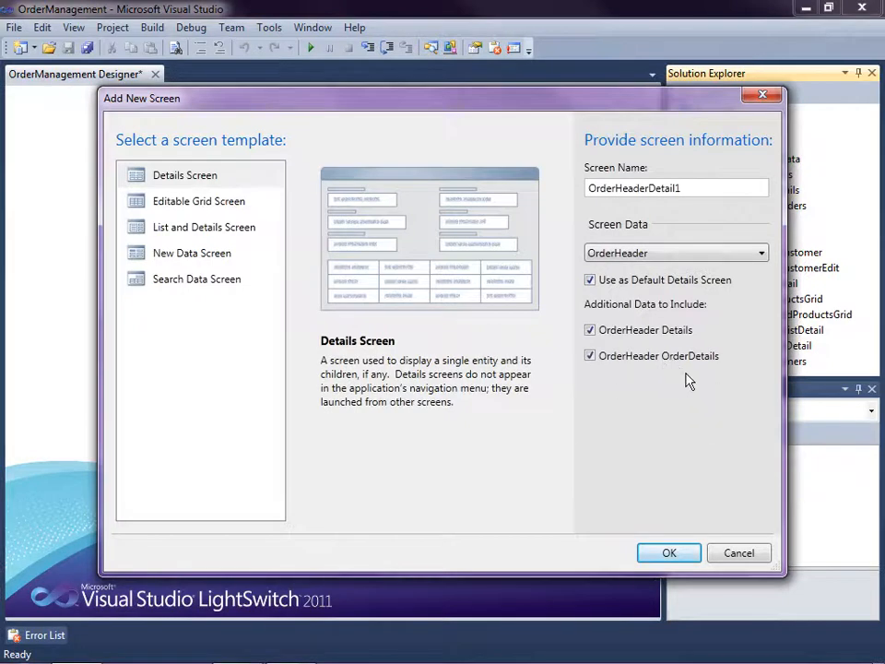
click(668, 553)
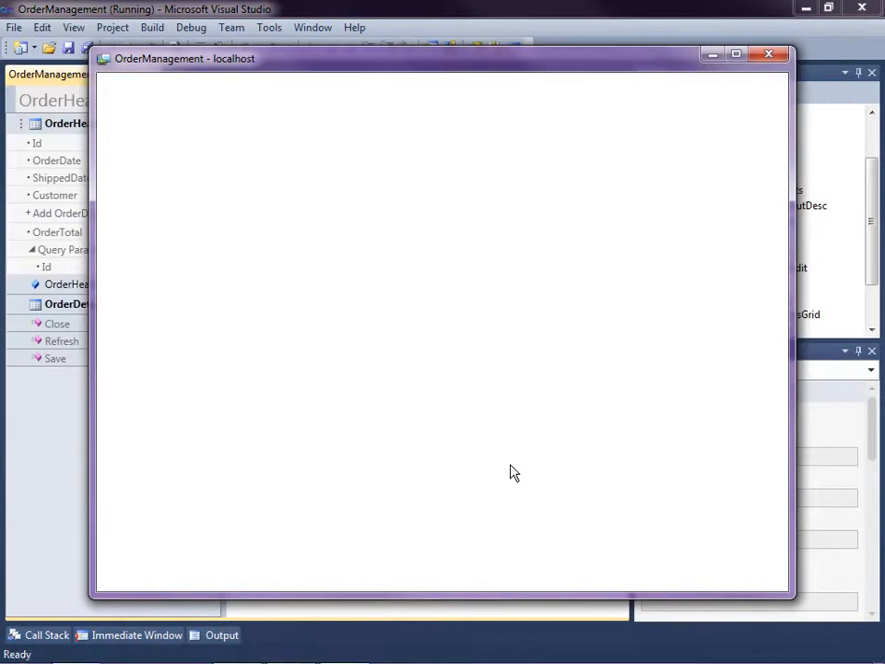
click(745, 53)
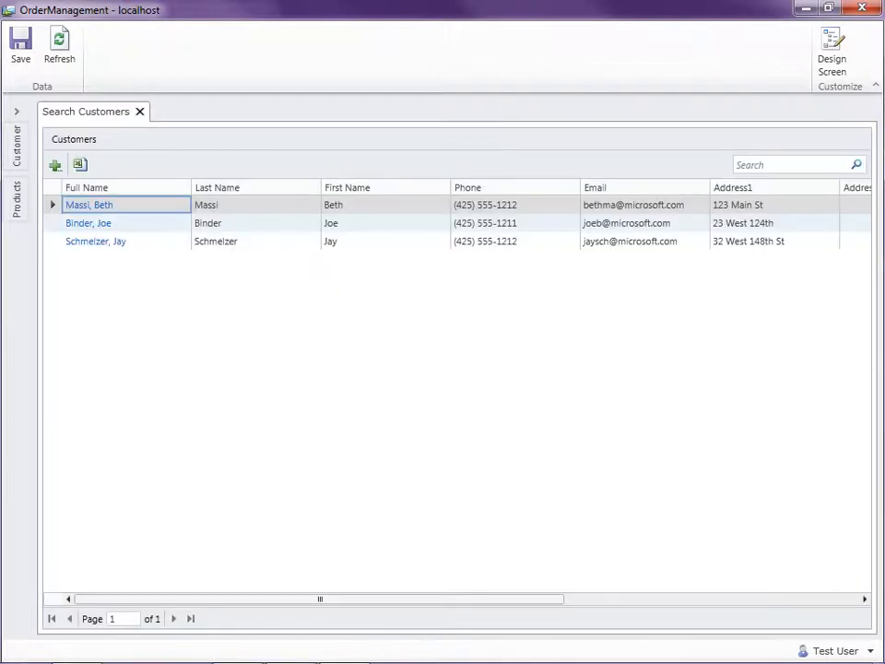
mouse_move(230, 11)
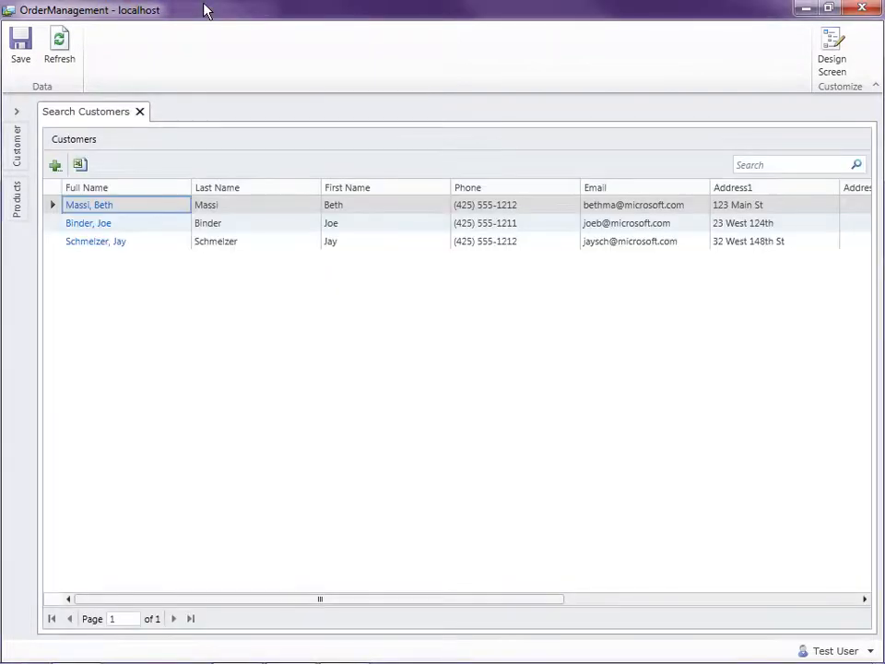
mouse_move(222, 323)
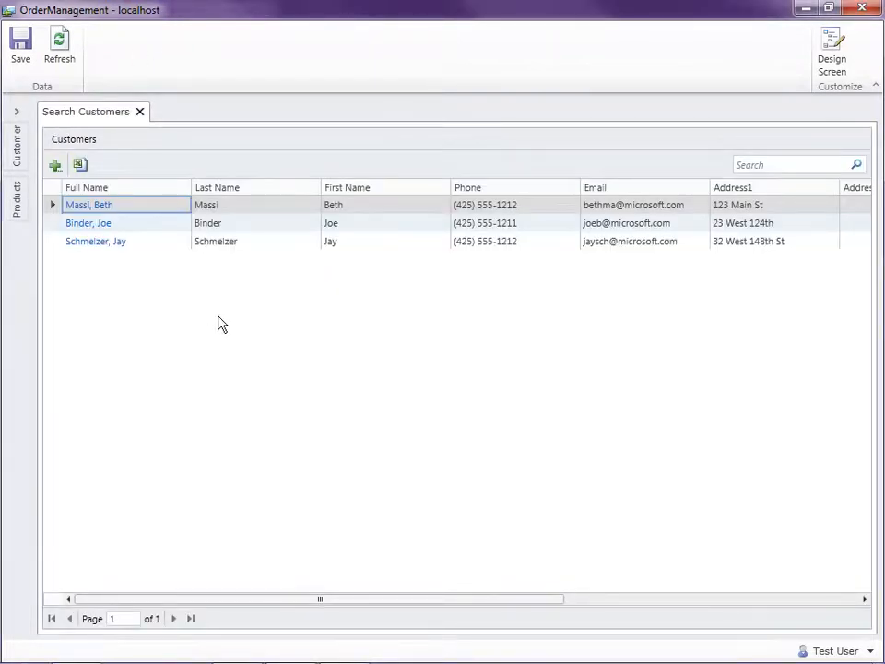
click(89, 205)
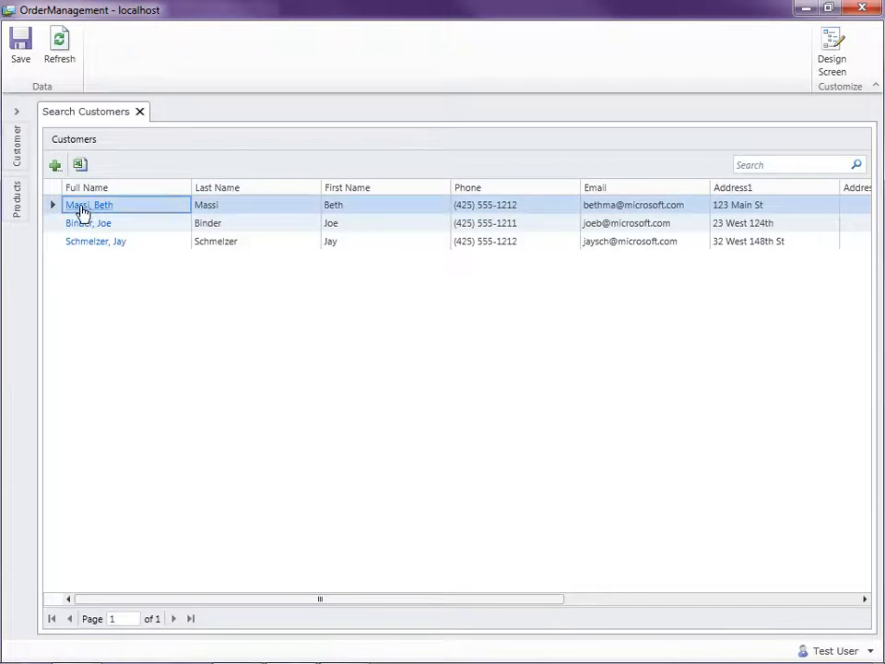
- Open Massi, Beth's 6/29/2011 order and drop down the first row's Product list
double_click(87, 203)
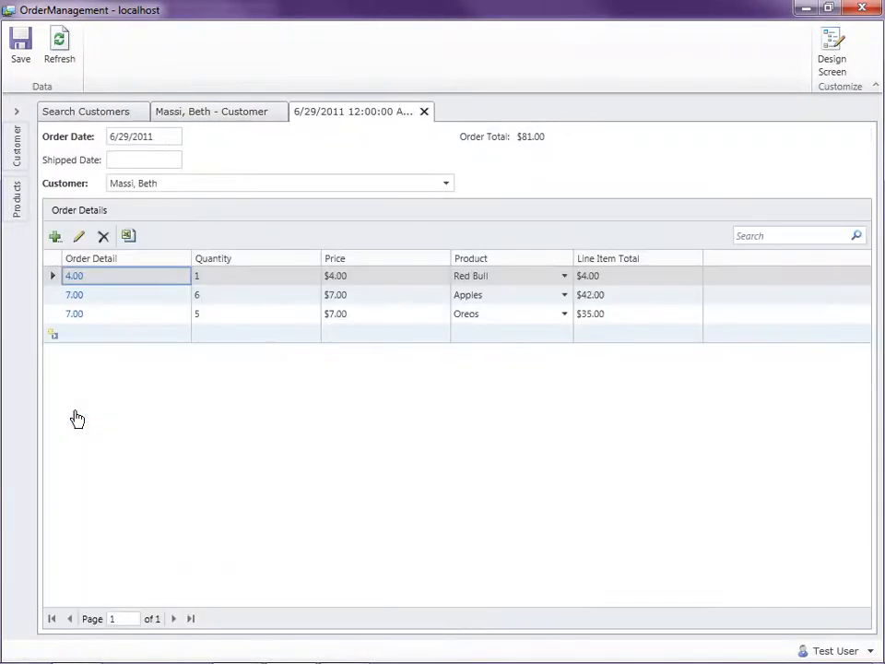
mouse_move(556, 540)
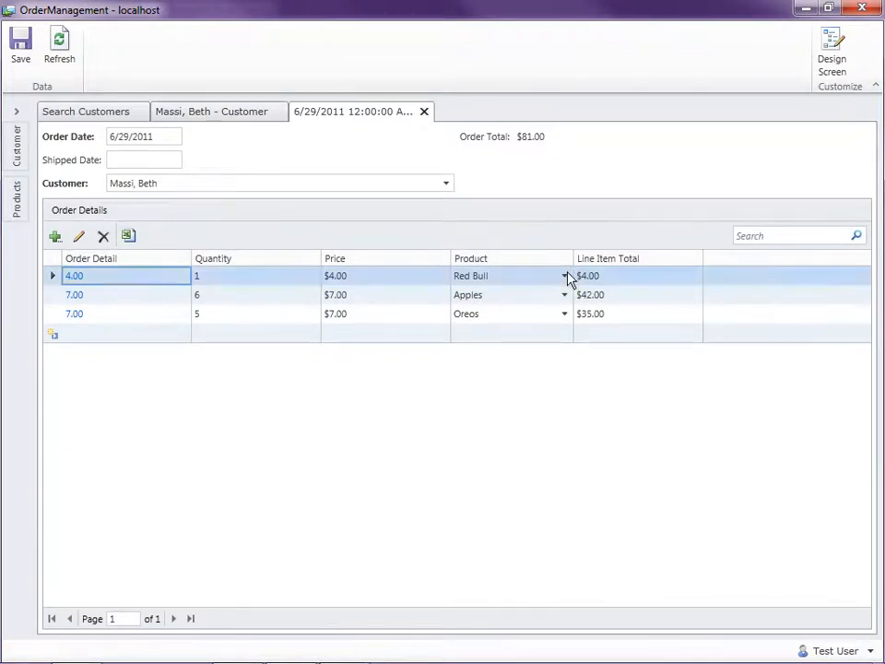
click(563, 276)
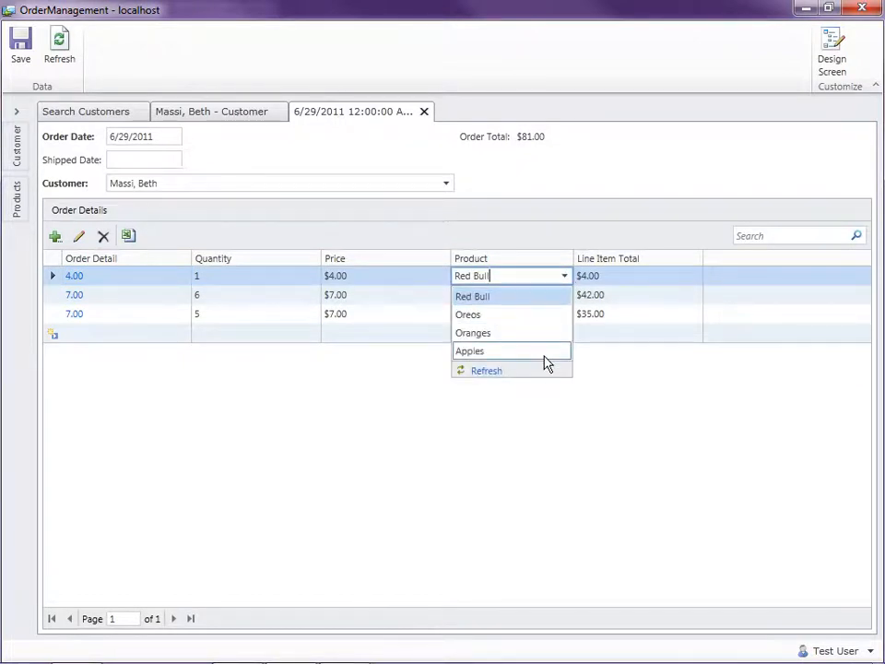
mouse_move(610, 380)
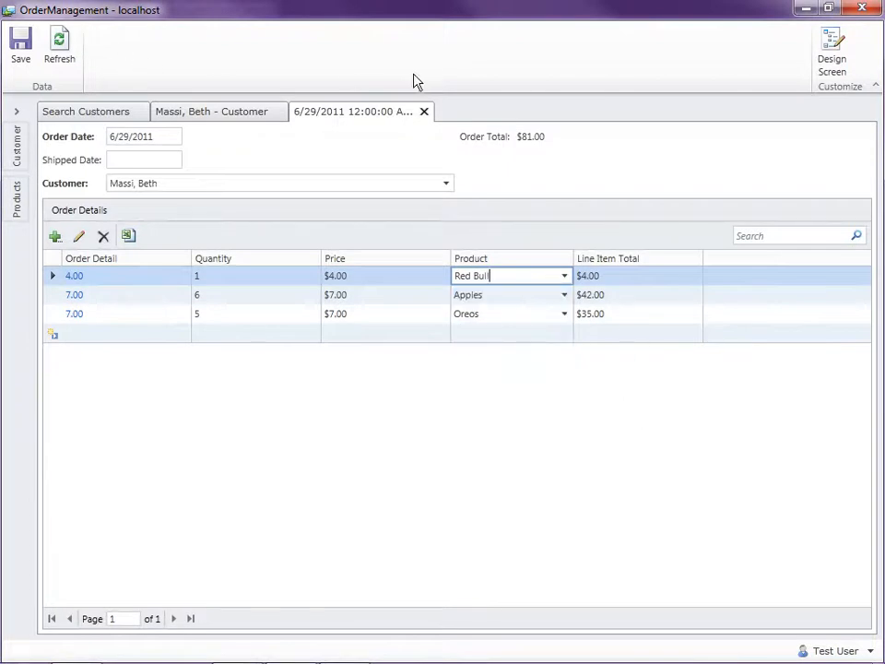
mouse_move(304, 56)
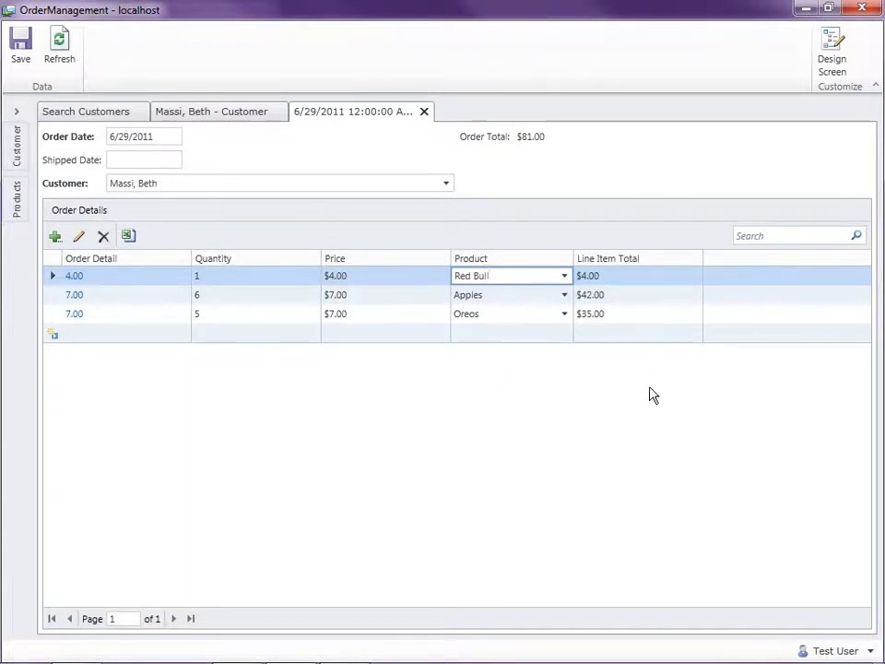
mouse_move(493, 175)
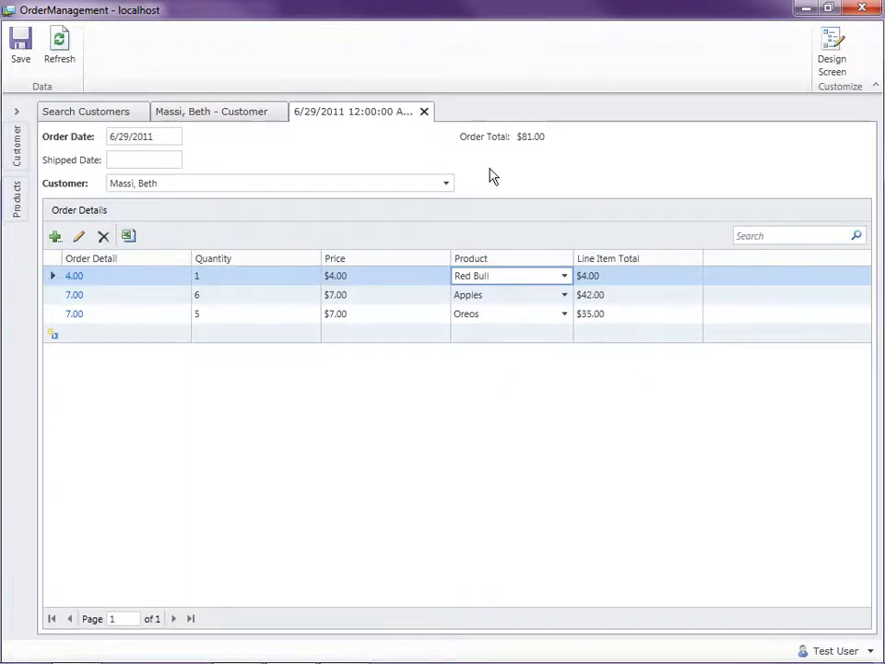
mouse_move(522, 164)
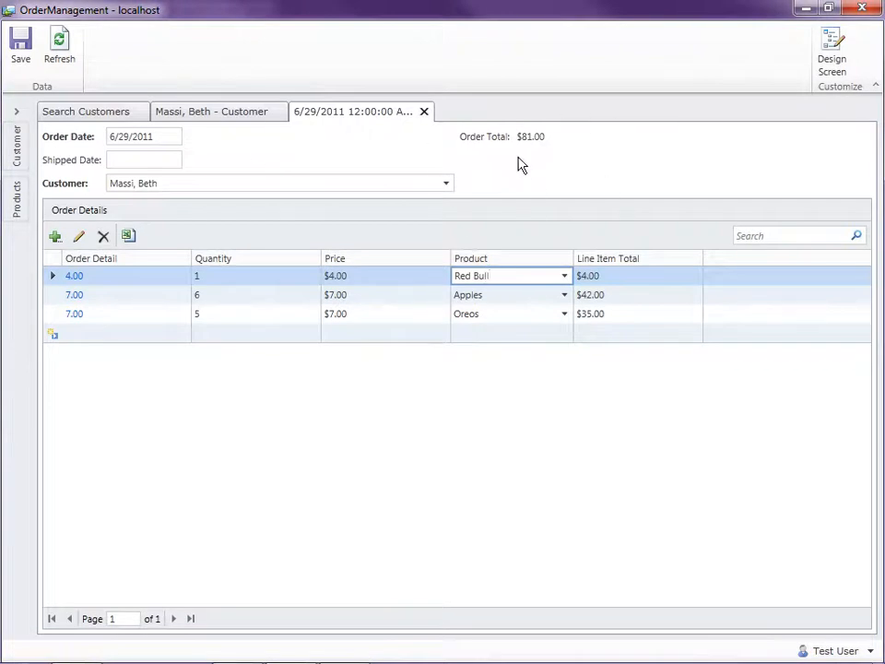
mouse_move(539, 281)
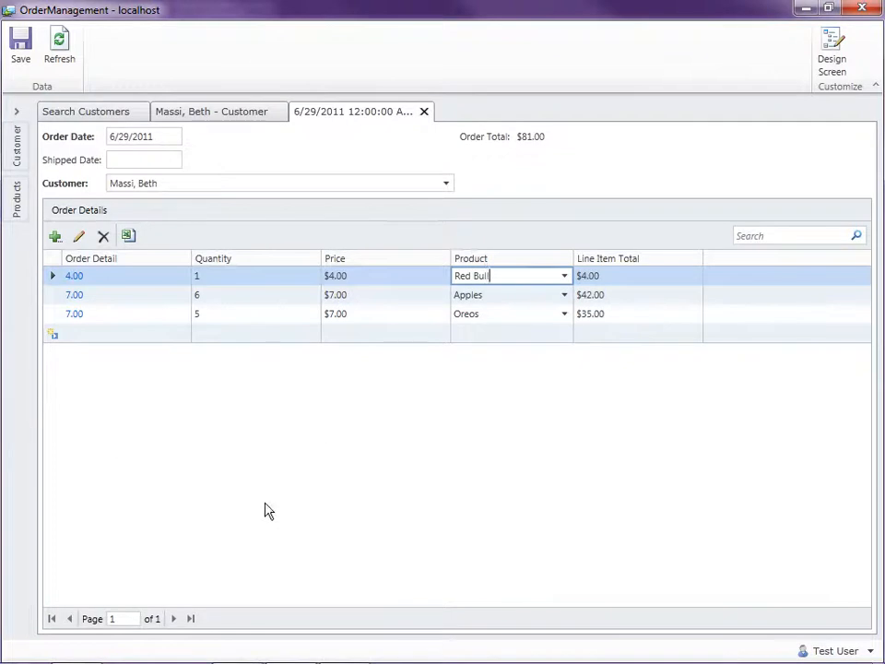
mouse_move(245, 374)
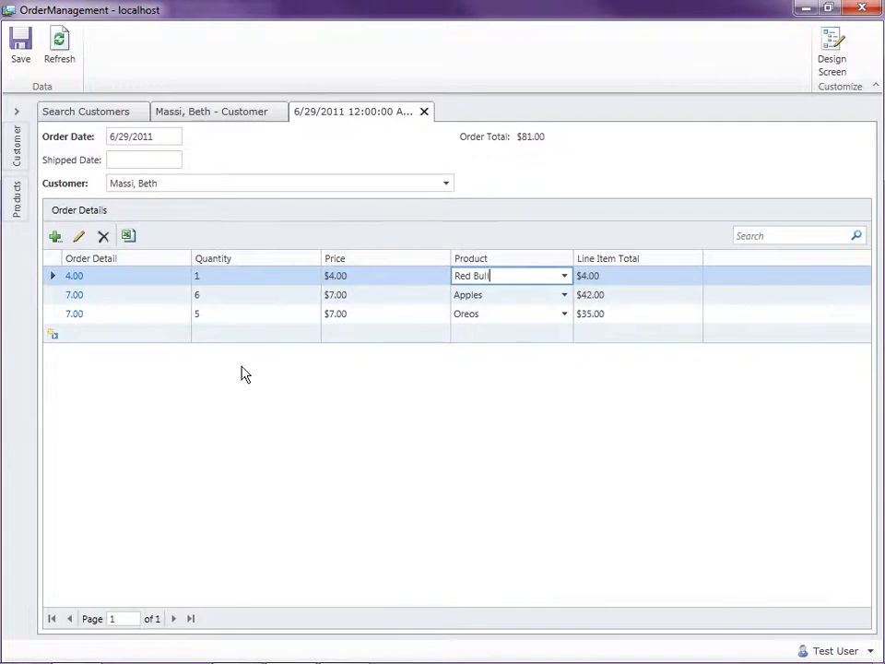
mouse_move(183, 489)
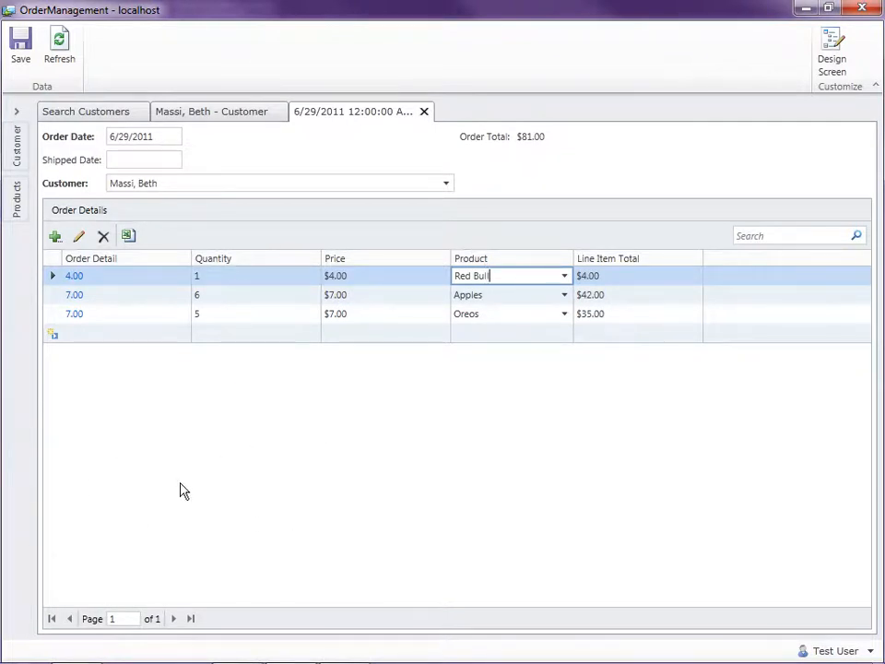
mouse_move(309, 508)
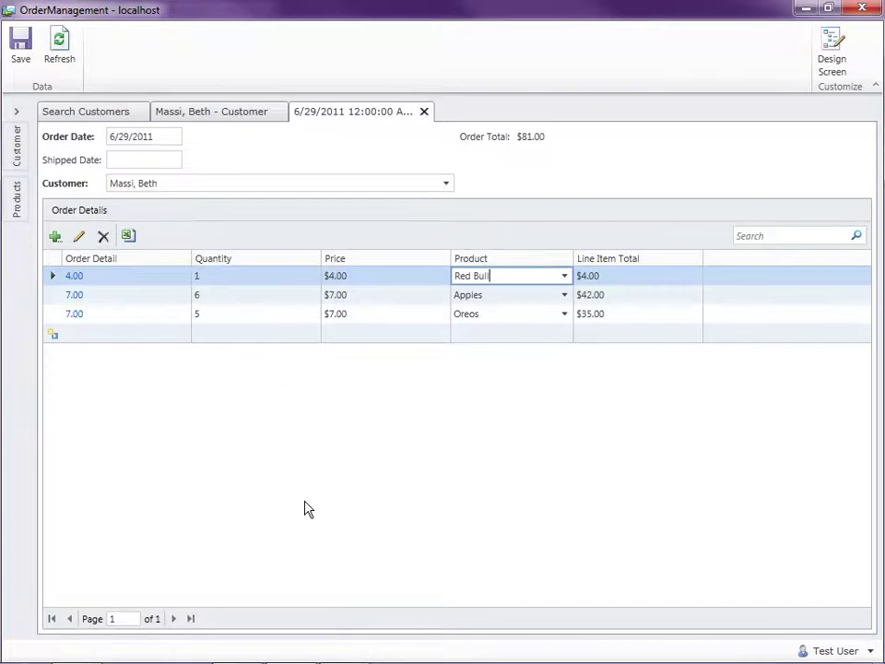
mouse_move(794, 57)
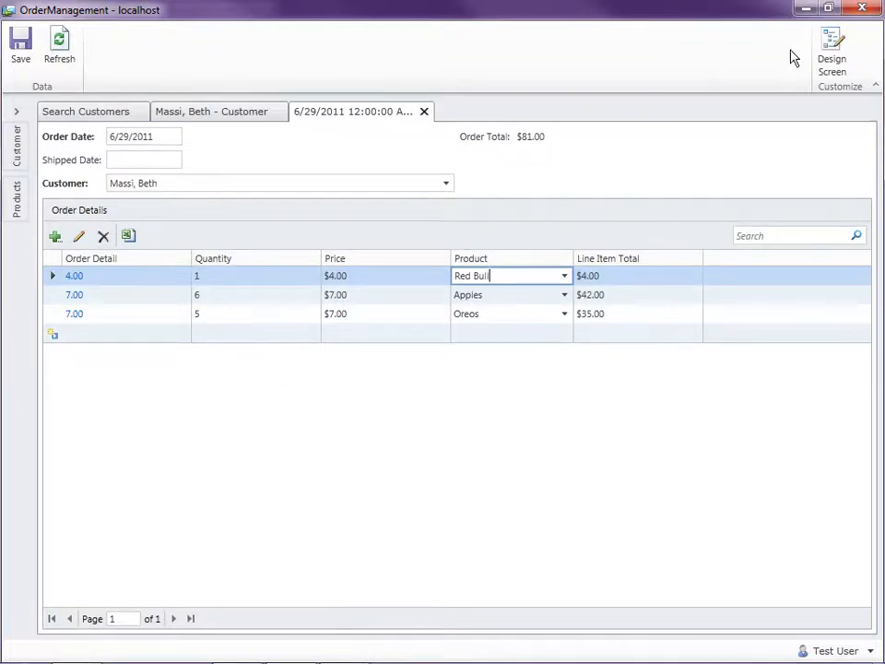
- In Customization Mode, add a Method command to the Order Header command bar
click(826, 42)
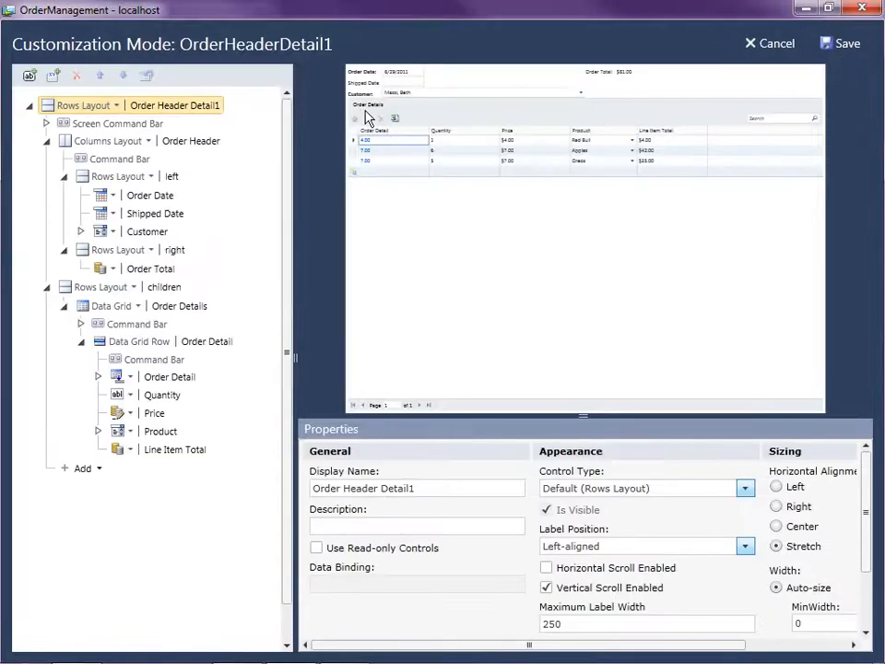
click(118, 122)
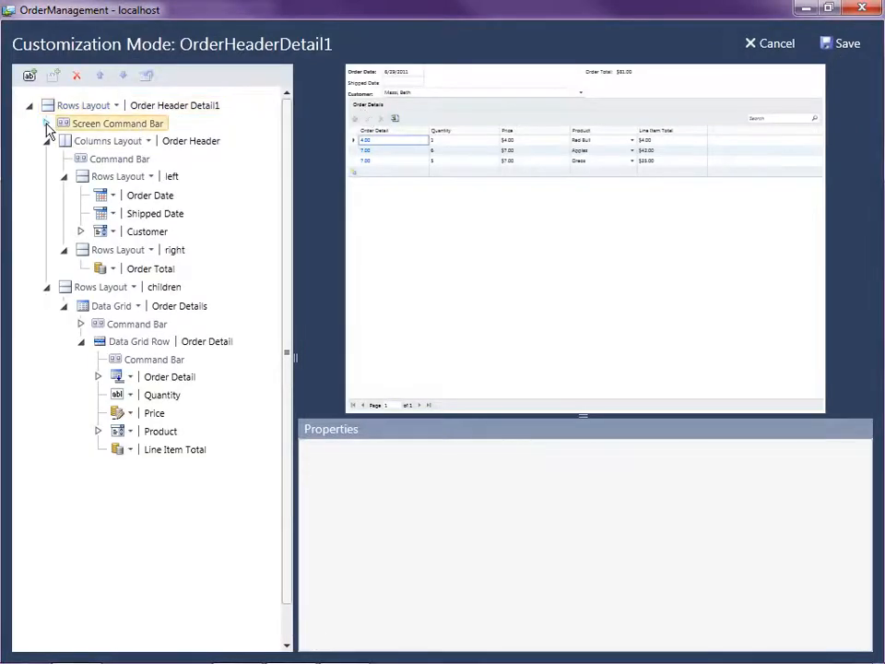
click(48, 124)
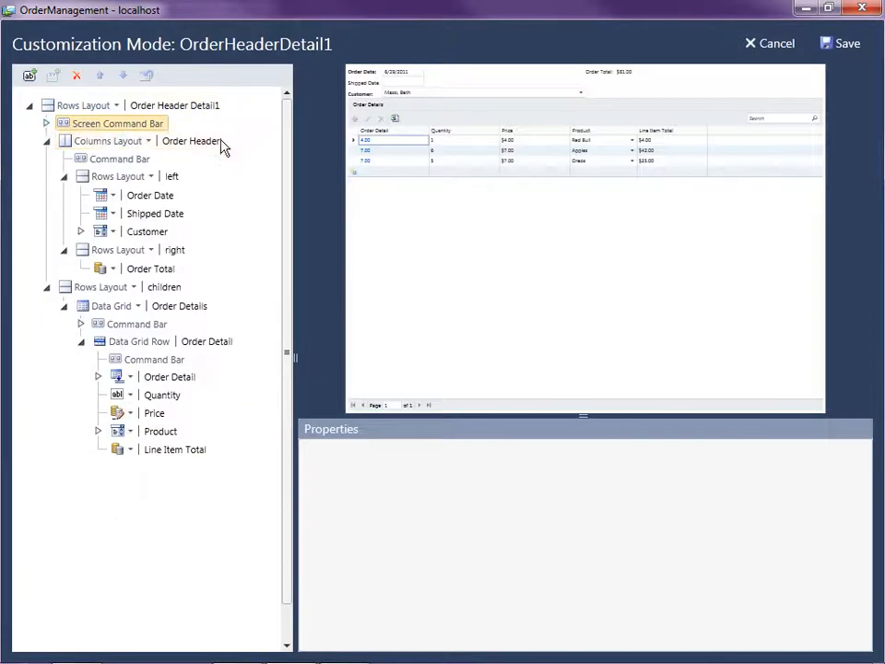
click(190, 140)
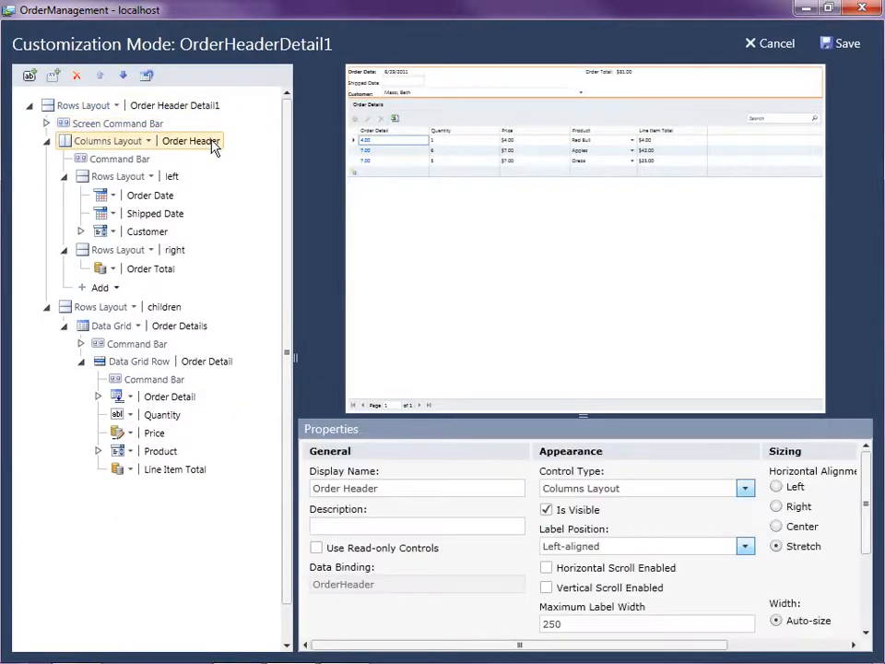
click(118, 159)
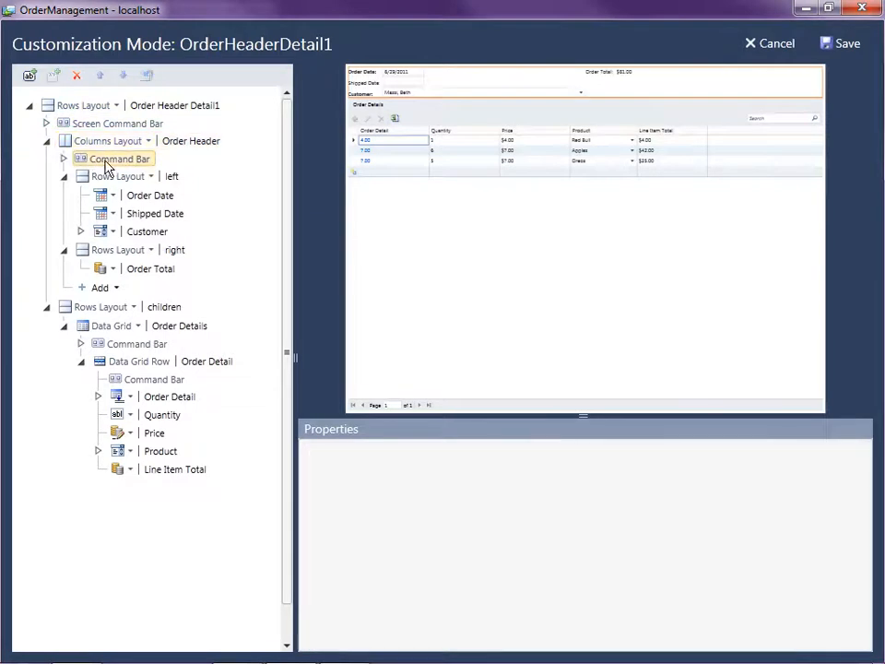
click(115, 176)
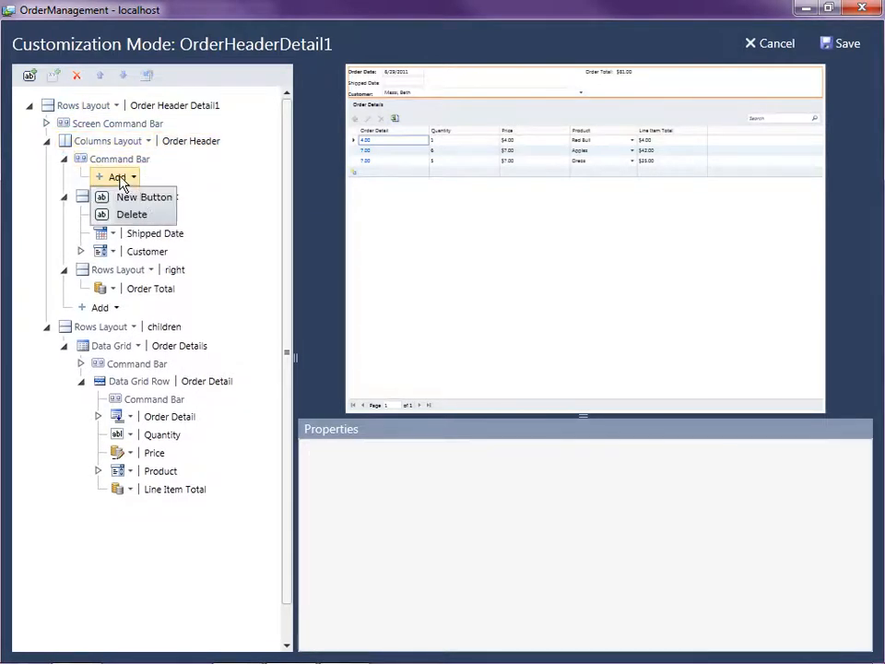
click(144, 197)
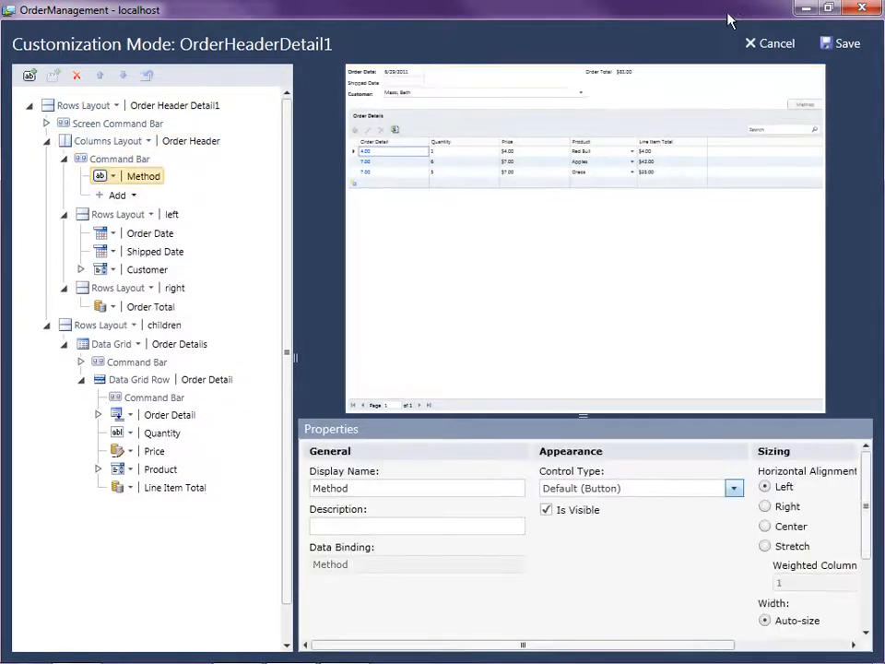
mouse_move(805, 104)
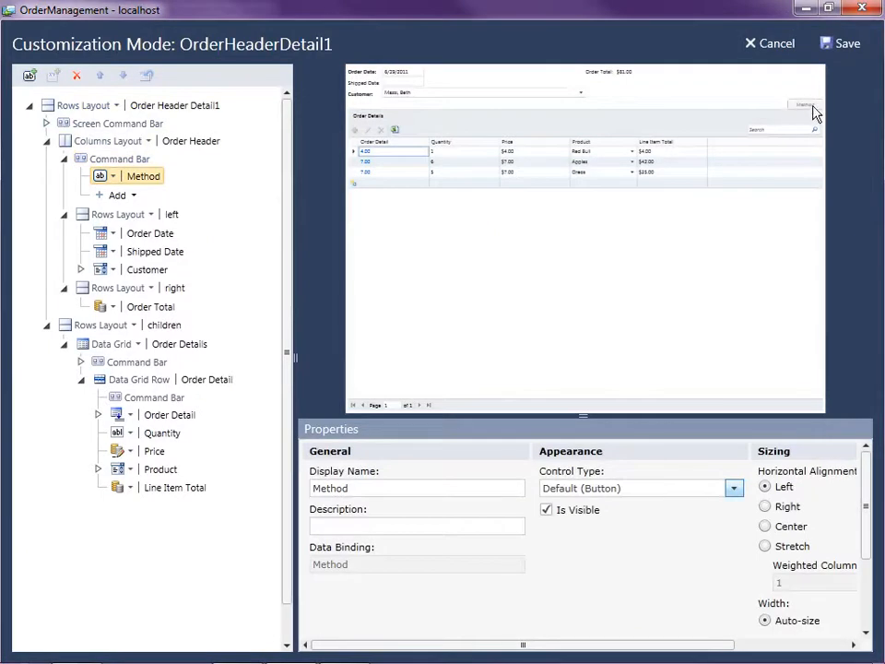
mouse_move(749, 121)
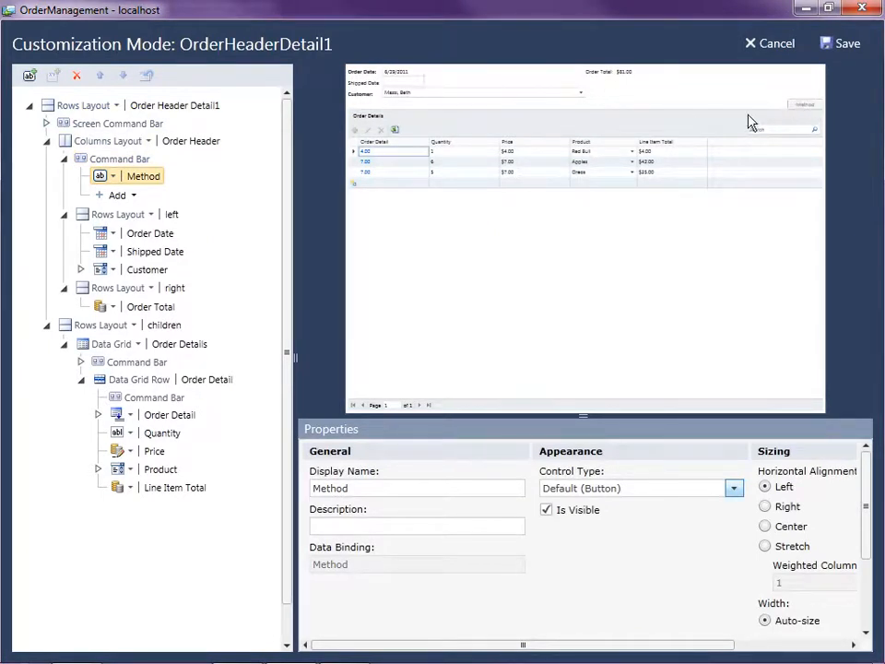
mouse_move(154, 182)
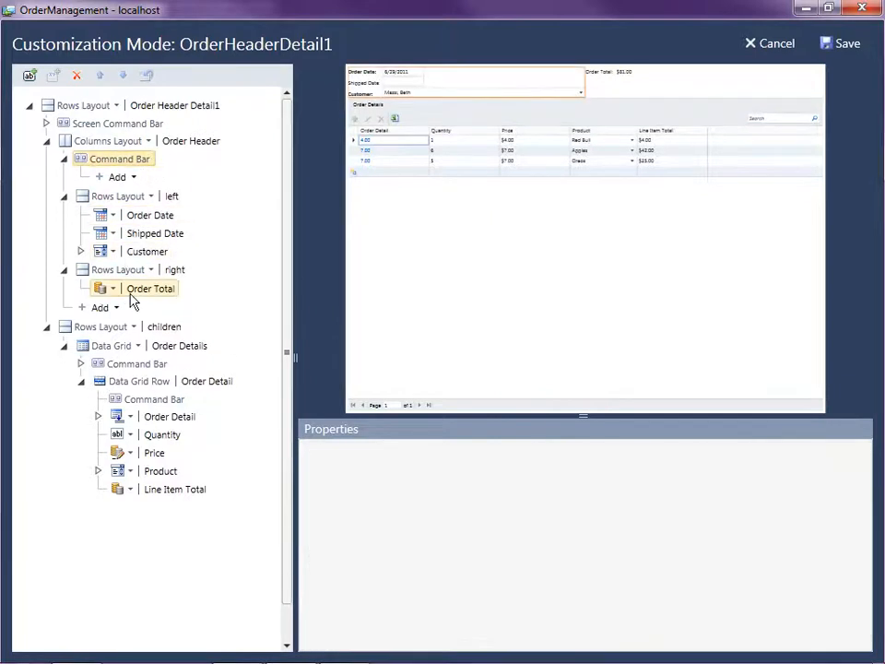
- Add a Method command to the Customer field's command bar, then delete it
click(146, 231)
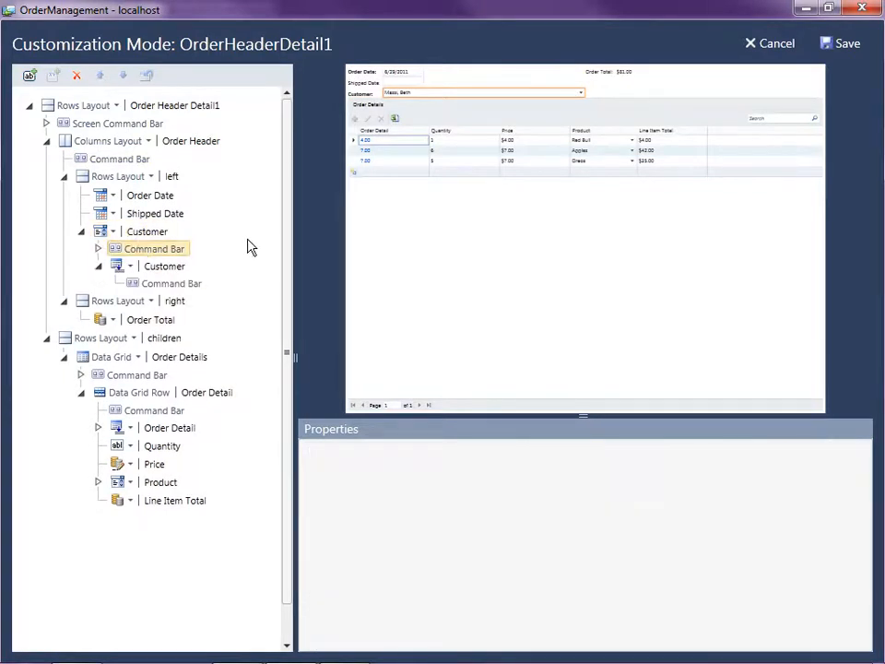
click(98, 248)
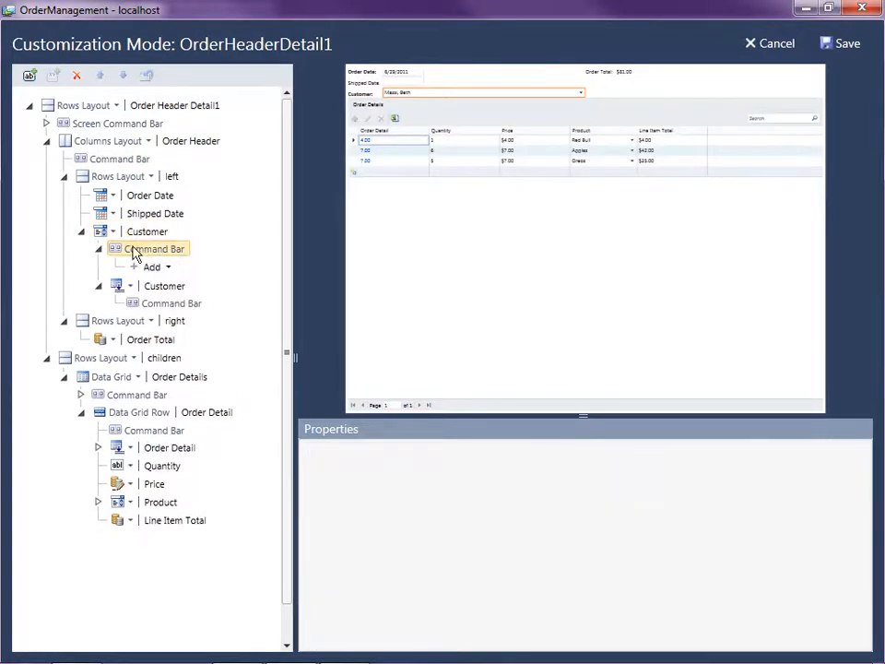
click(151, 267)
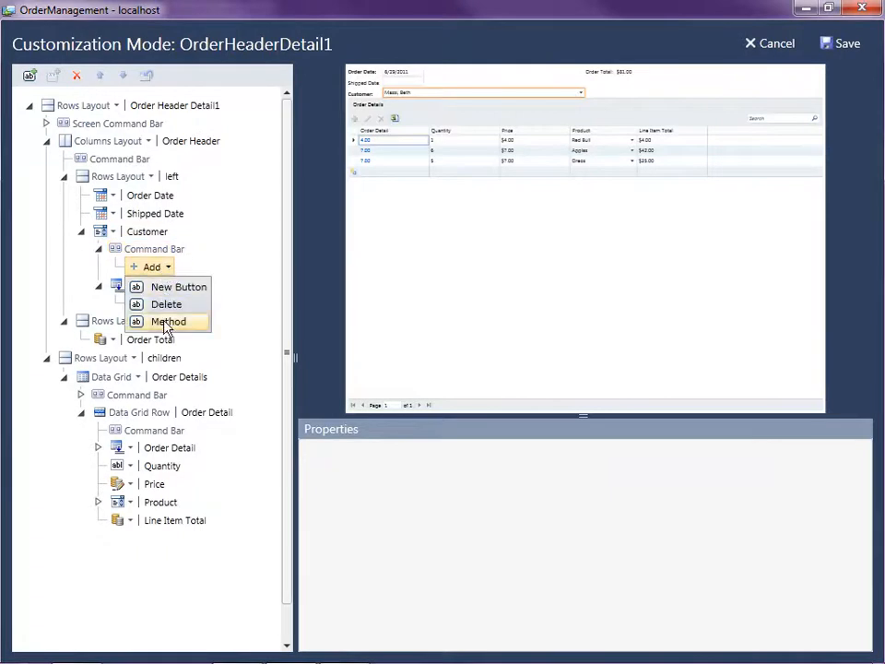
click(168, 321)
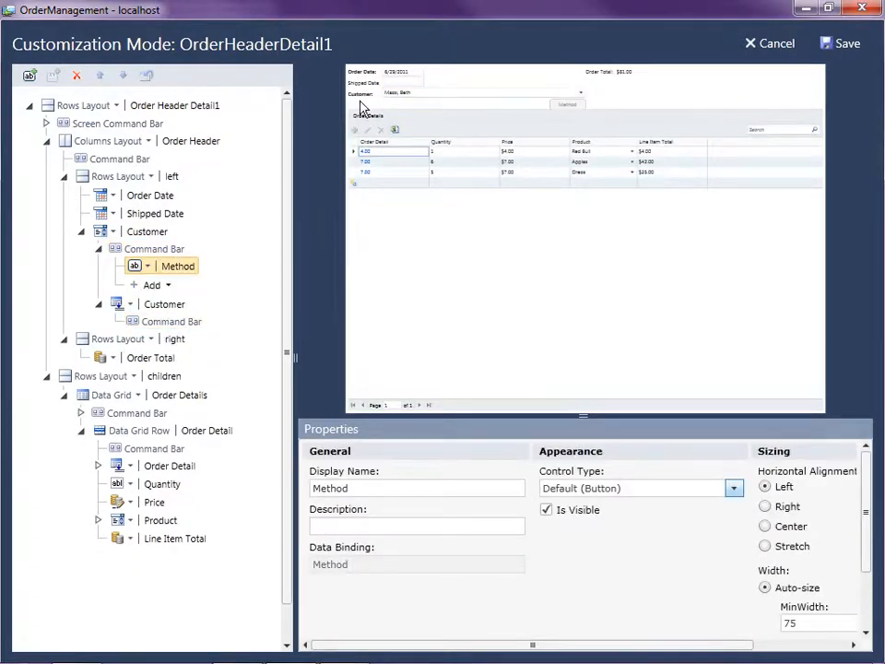
click(148, 231)
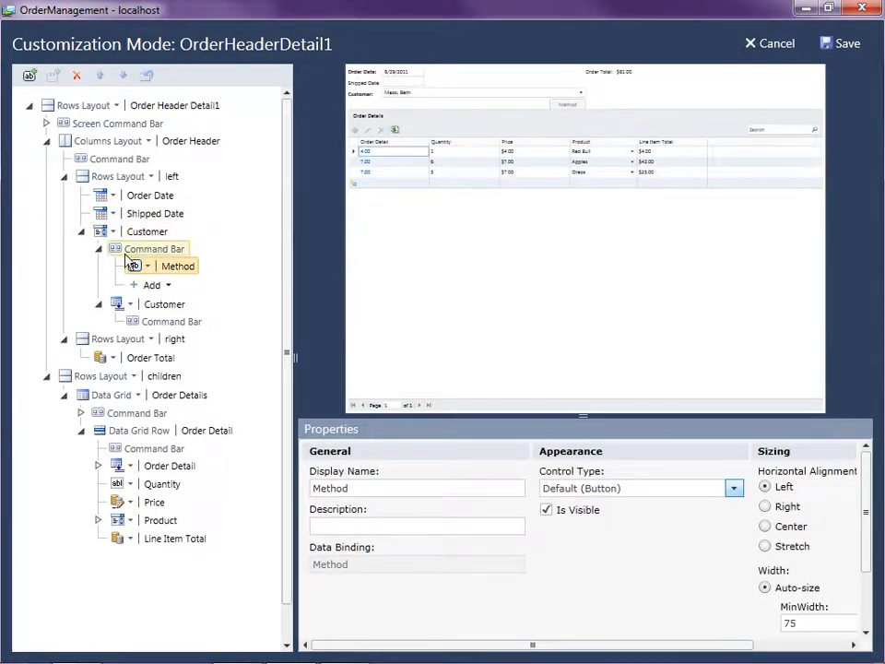
click(177, 266)
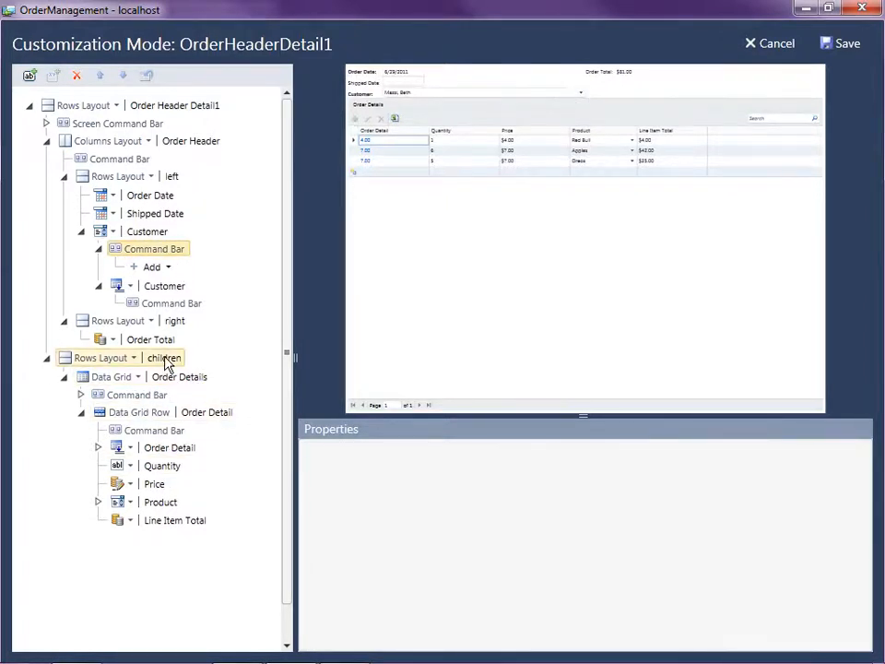
- Add a Selected Item section below the order details and delete its Order Header field
click(164, 358)
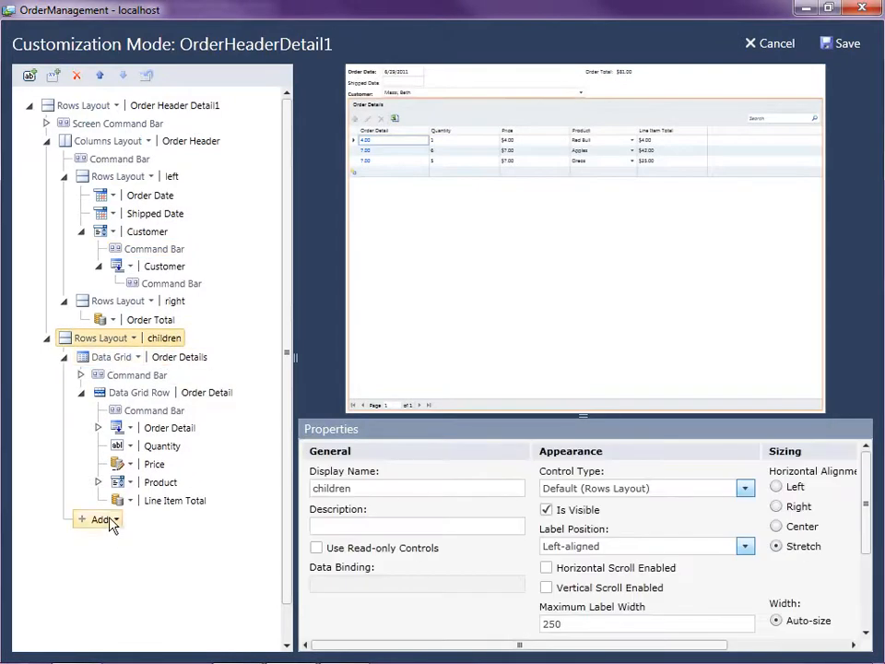
click(91, 521)
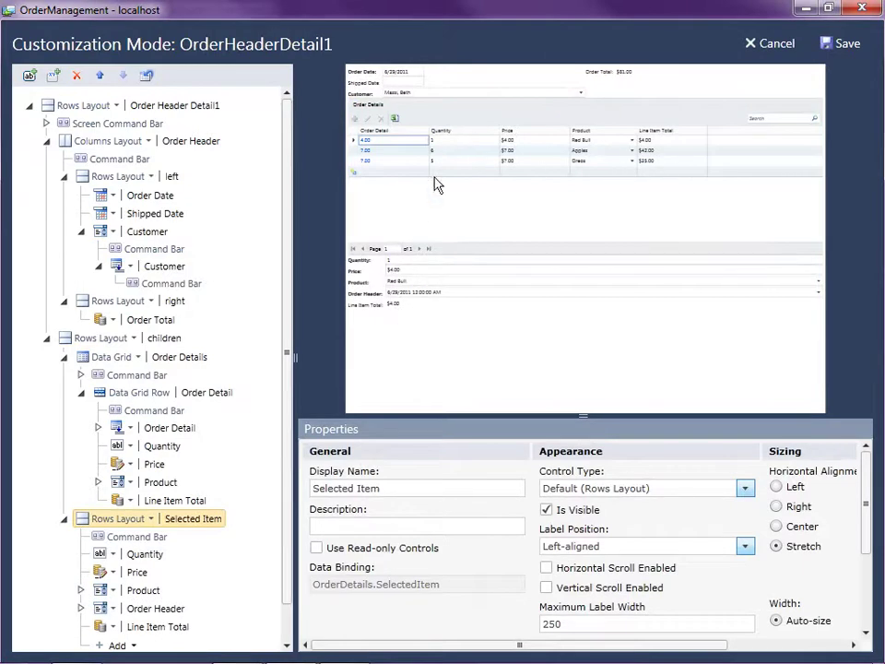
mouse_move(414, 173)
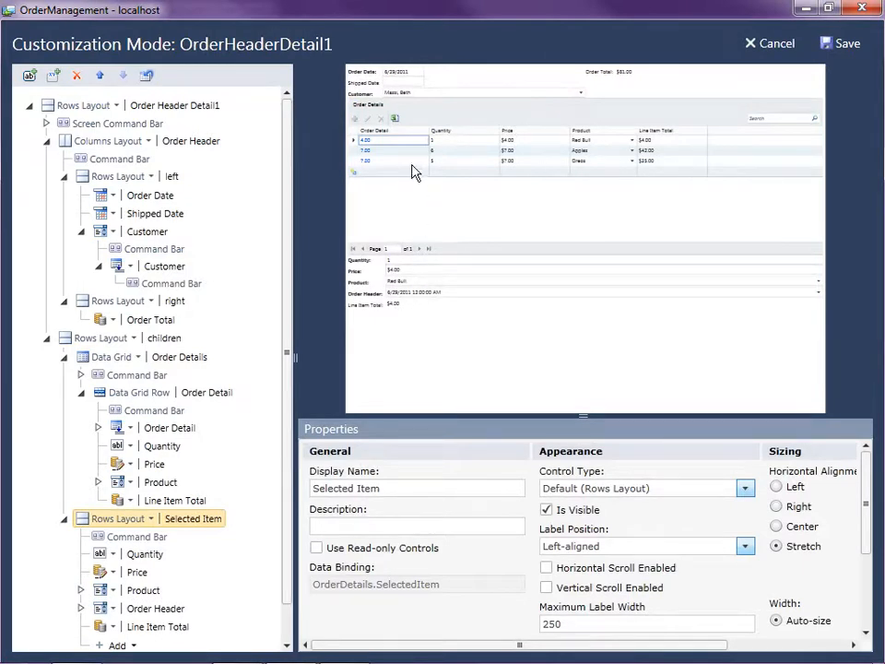
click(147, 607)
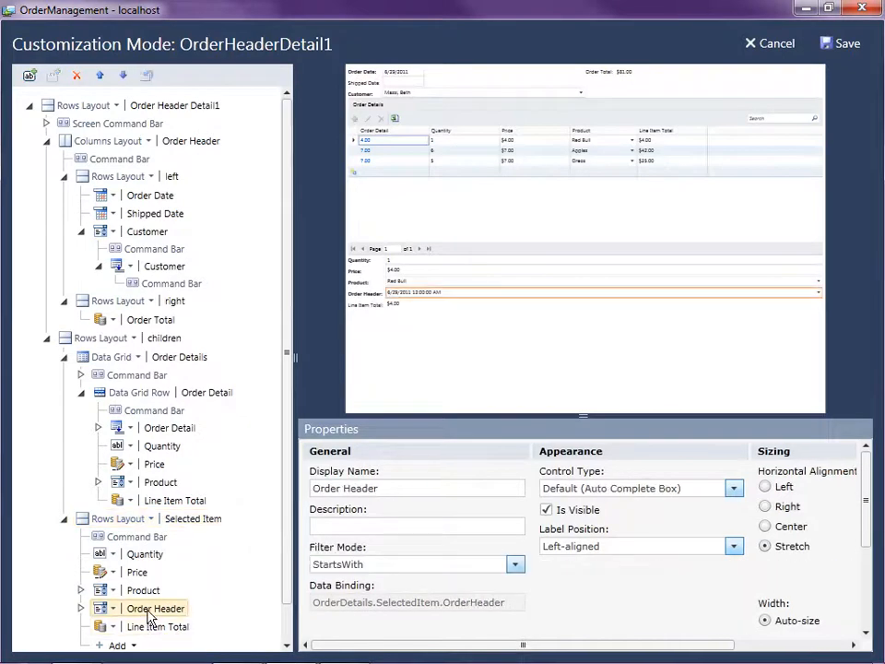
click(157, 608)
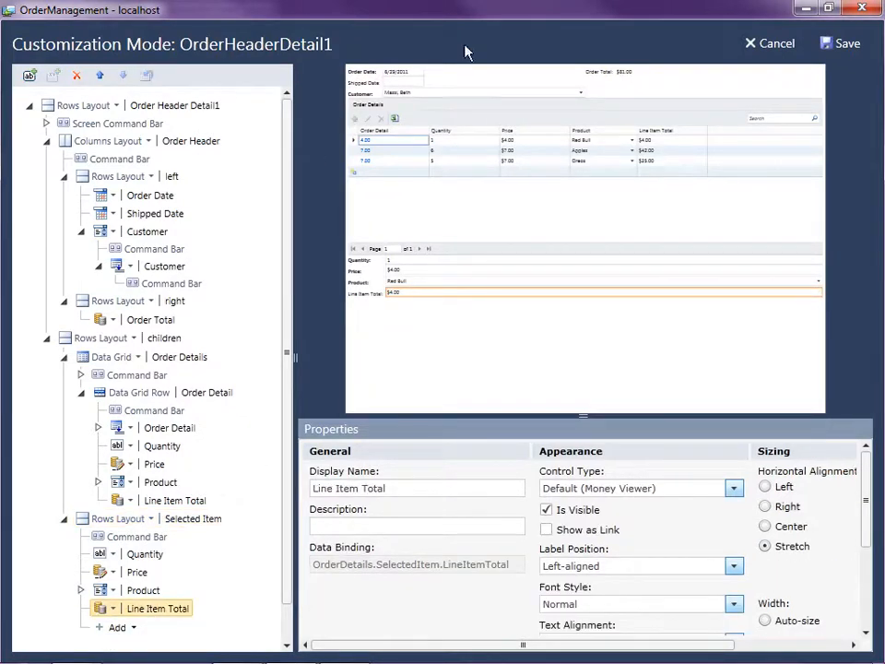
mouse_move(285, 461)
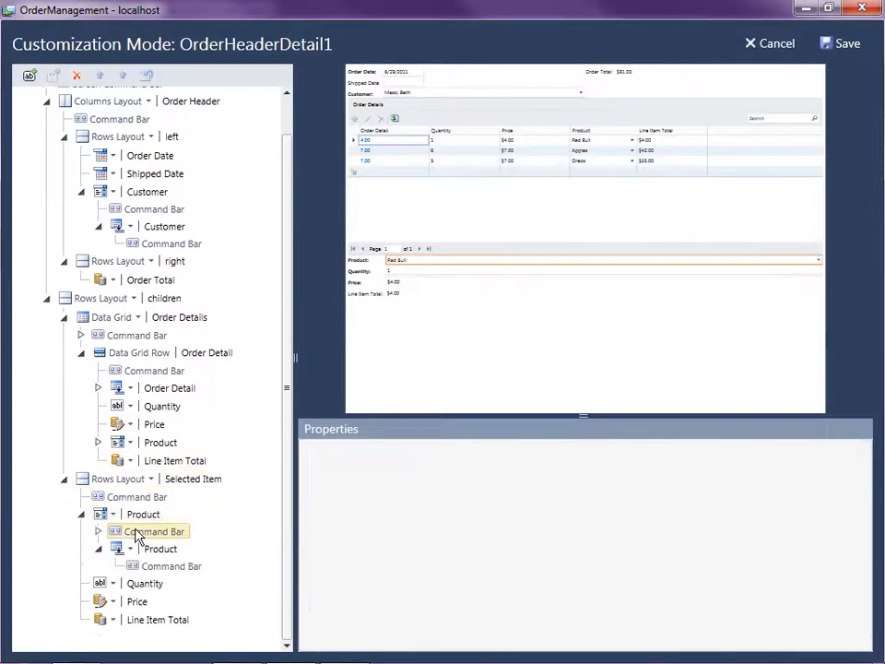
- Add an 'Add a new product...' Method command beside Product, displayed as a Link
click(149, 549)
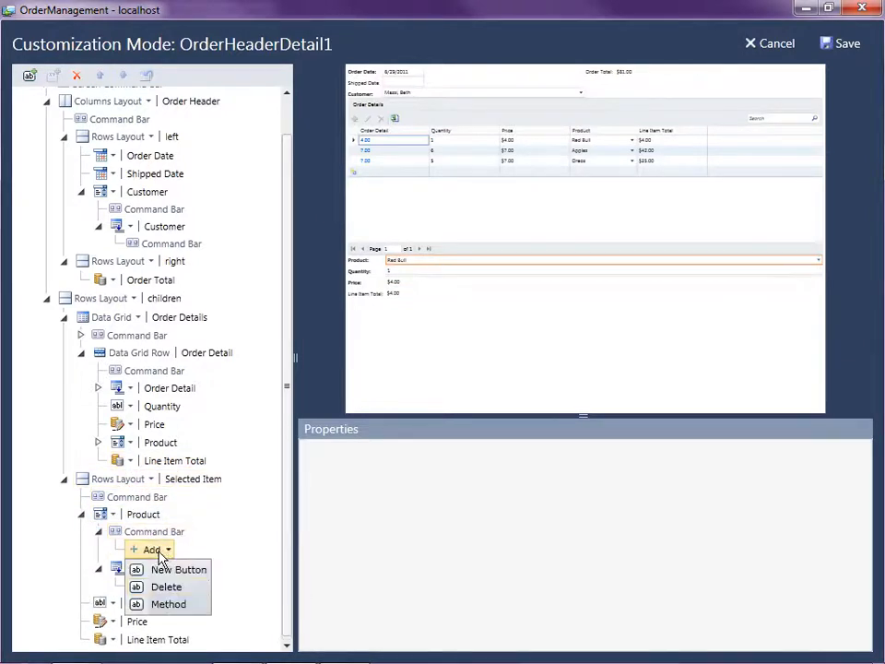
click(168, 604)
text(Add)
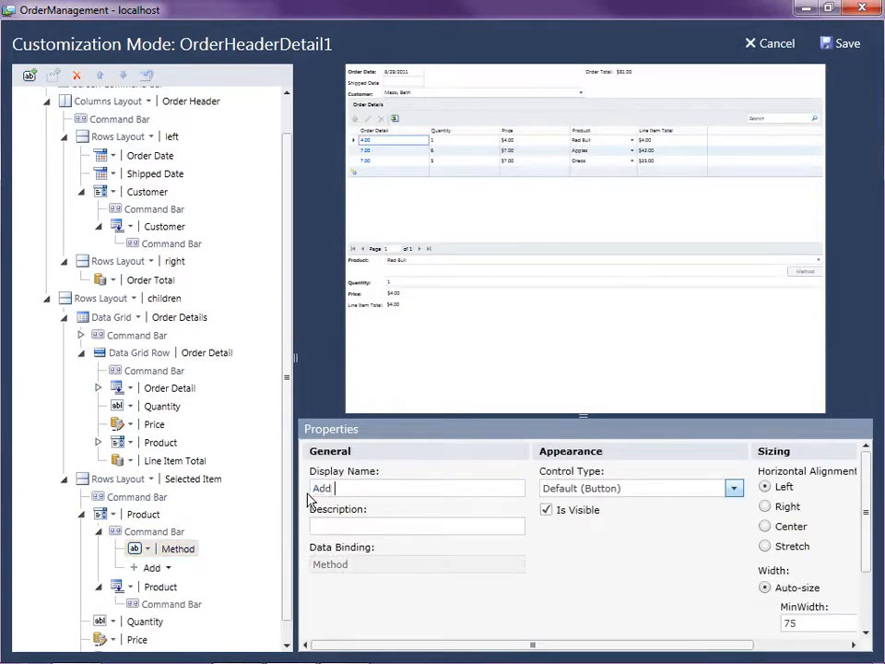
text(a new)
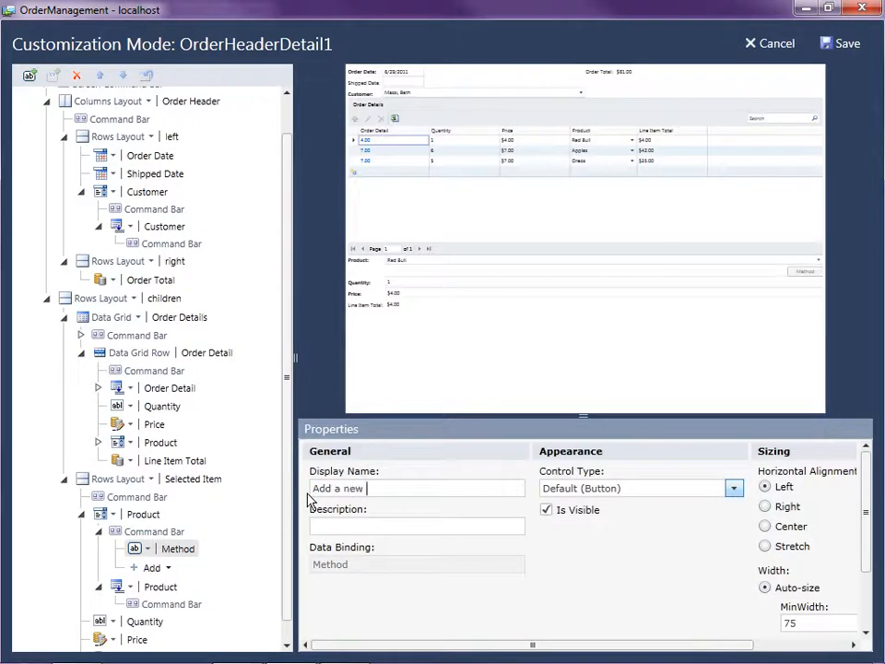
text(product...)
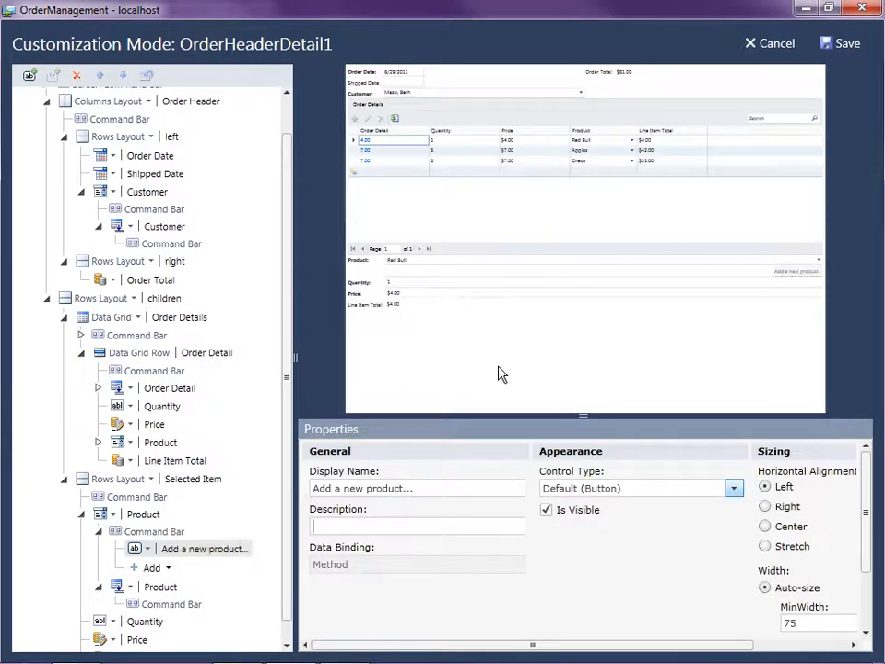
mouse_move(439, 264)
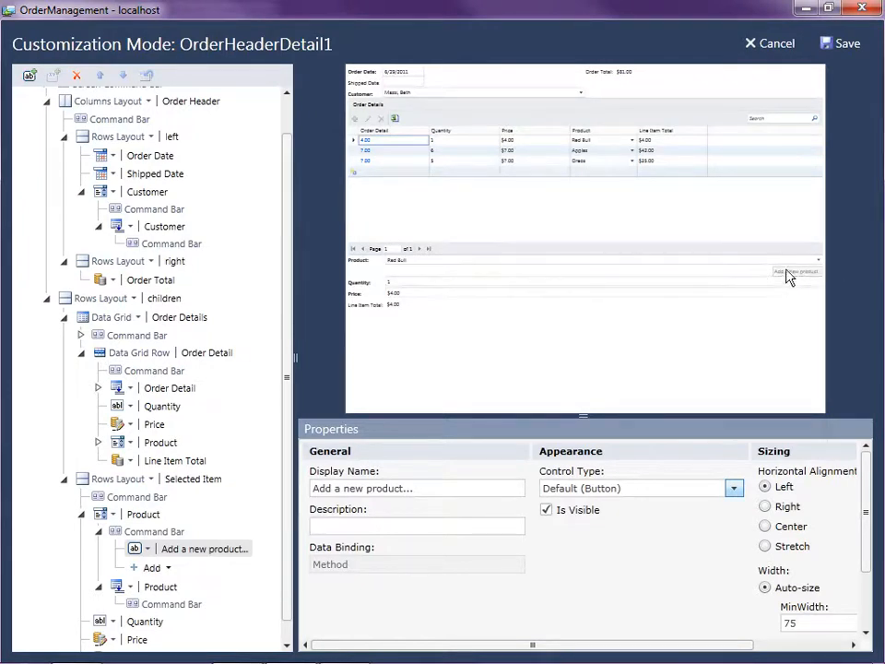
click(733, 488)
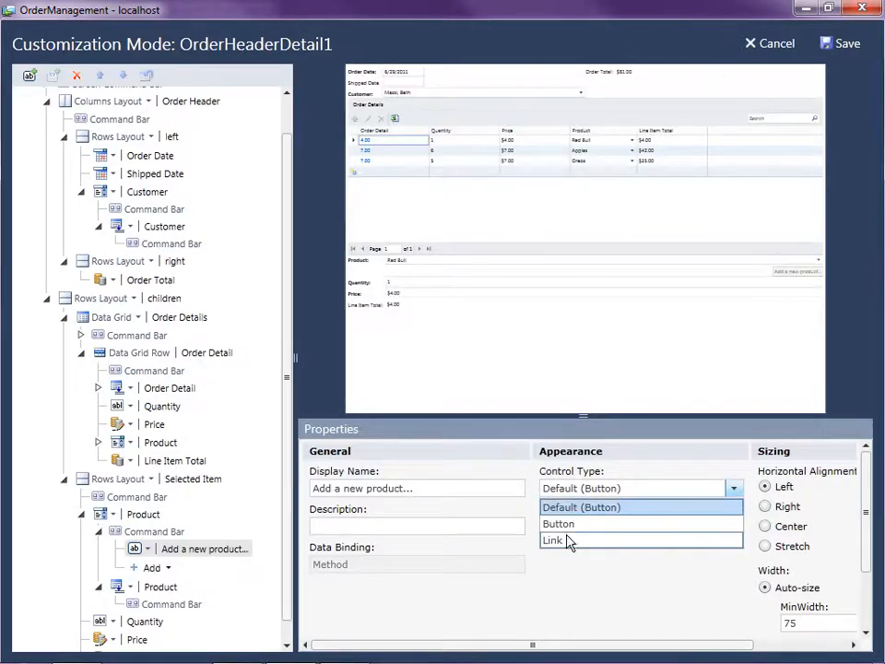
click(552, 540)
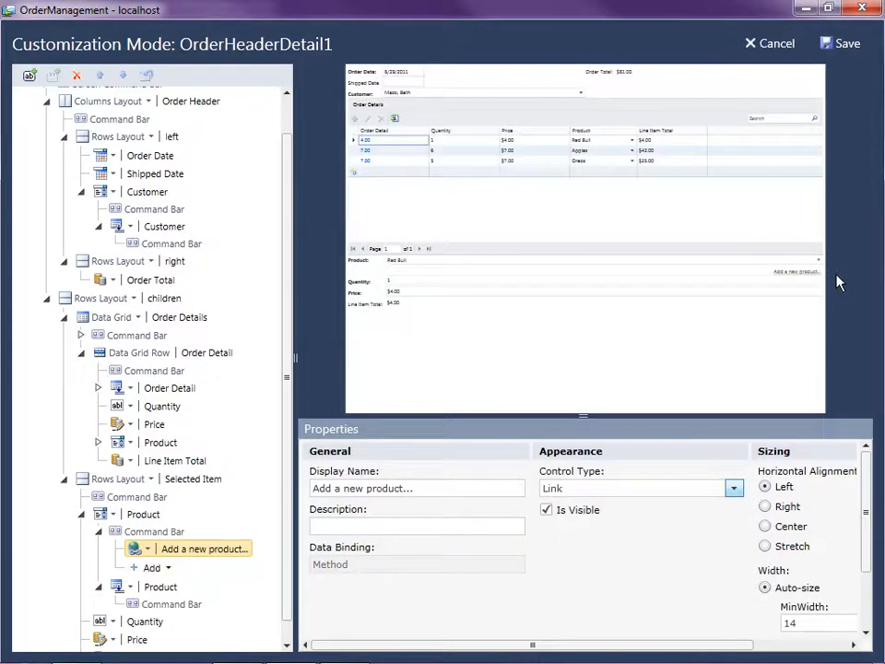
mouse_move(832, 46)
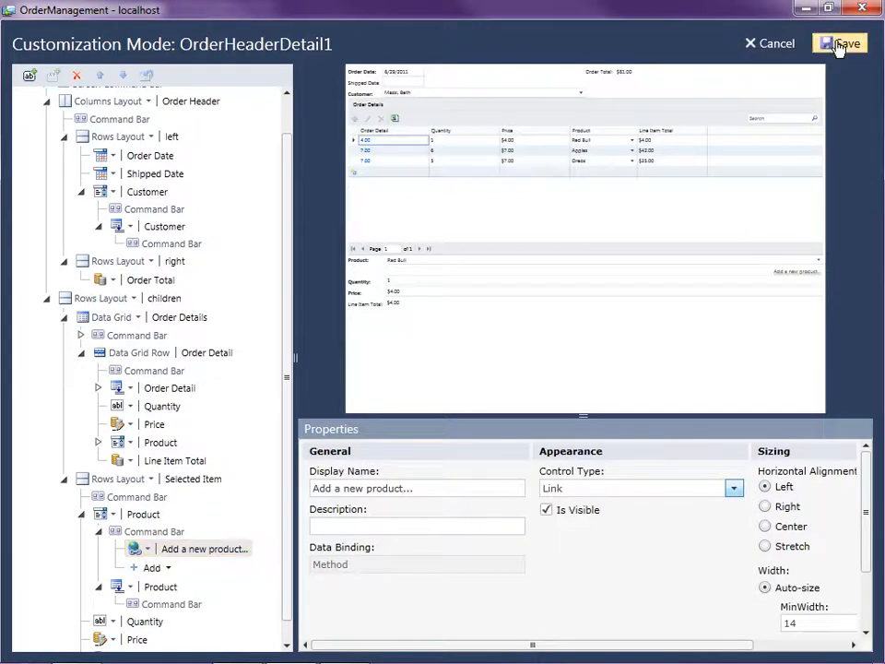
- Save the customizations, rename the method AddProduct, and open its Execute code
click(830, 43)
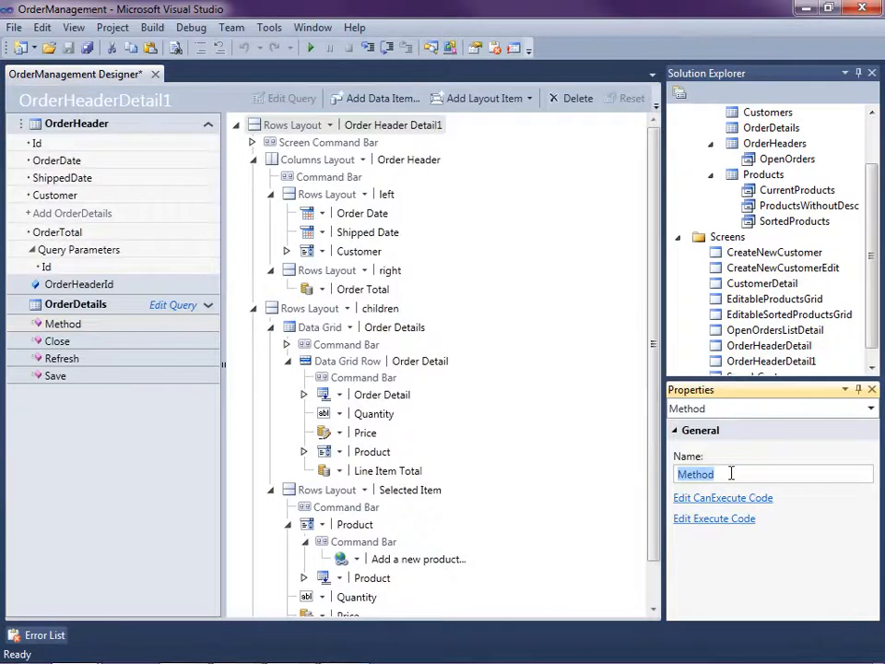
text(AddProduct)
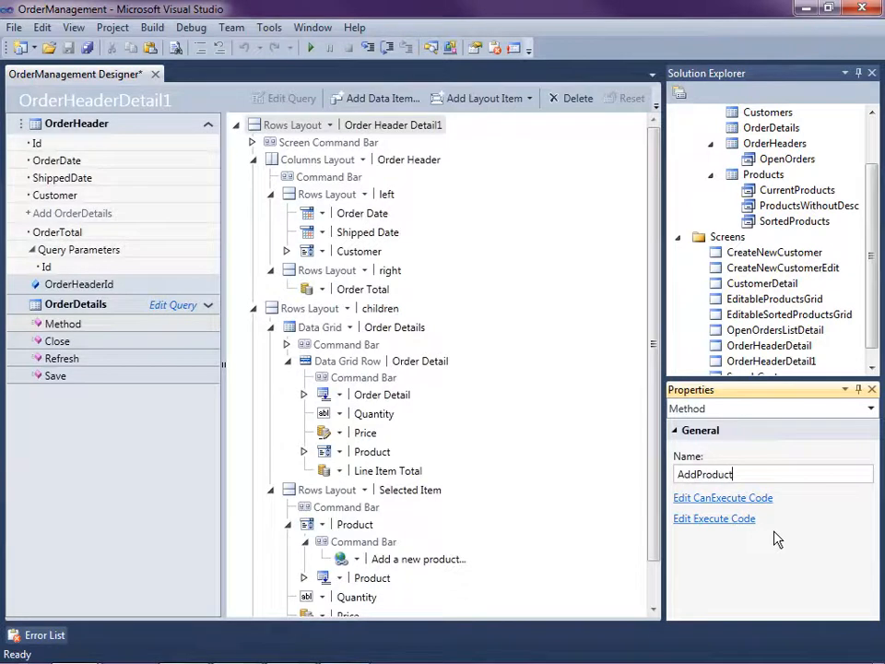
mouse_move(713, 518)
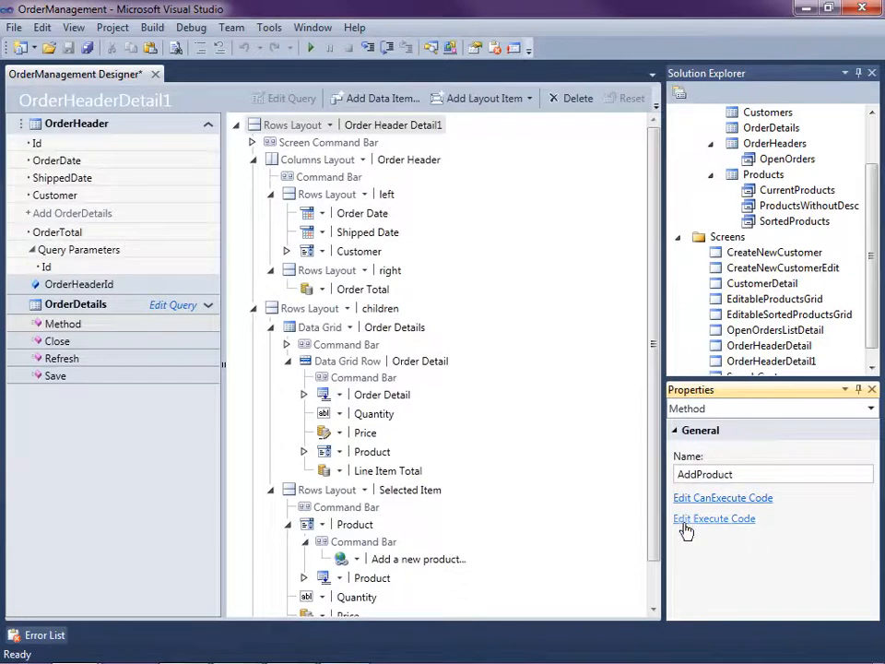
mouse_move(804, 512)
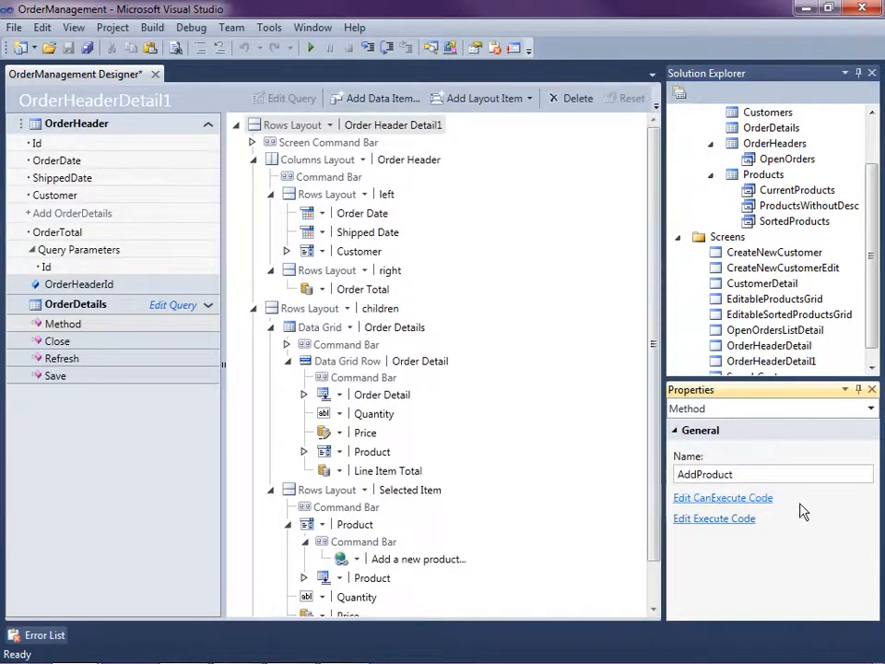
mouse_move(722, 498)
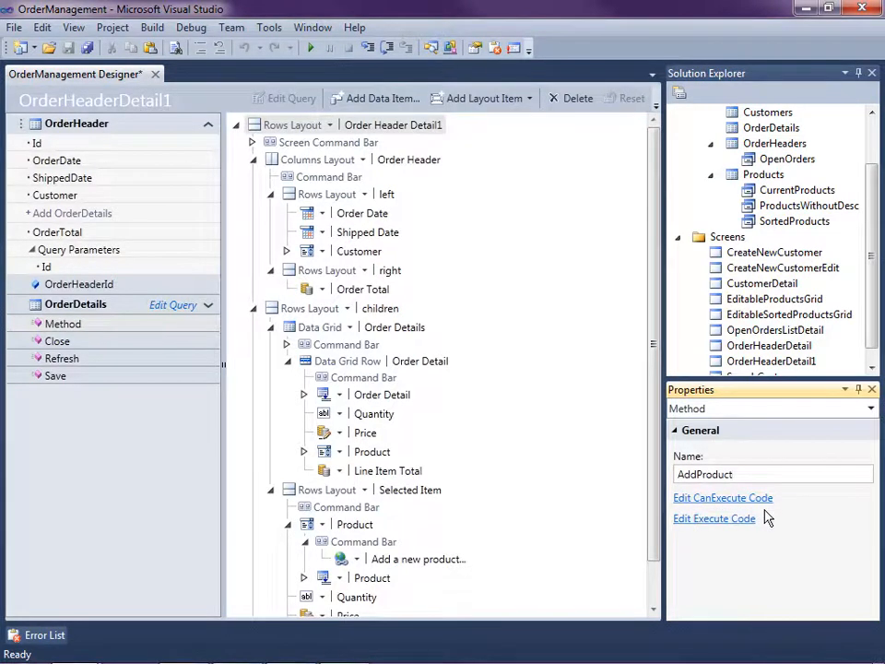
mouse_move(794, 525)
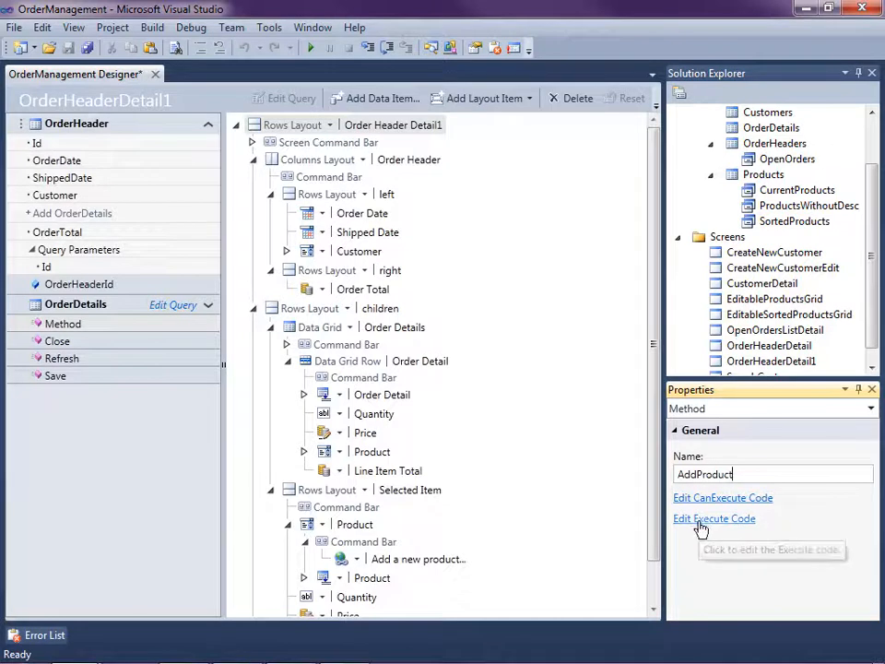
click(713, 518)
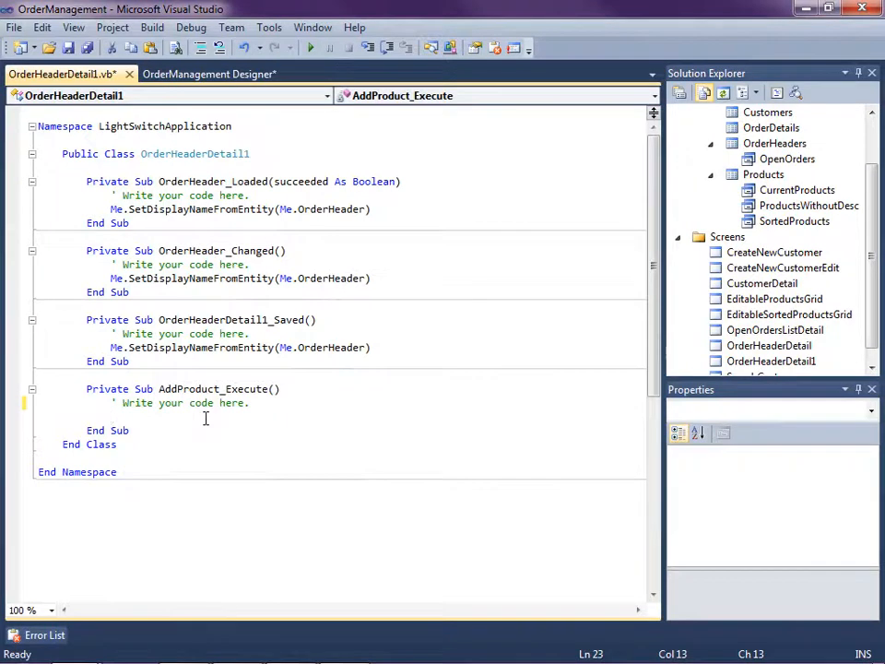
- From the Screens folder, add a New Data Screen using Product as its data
right_click(725, 236)
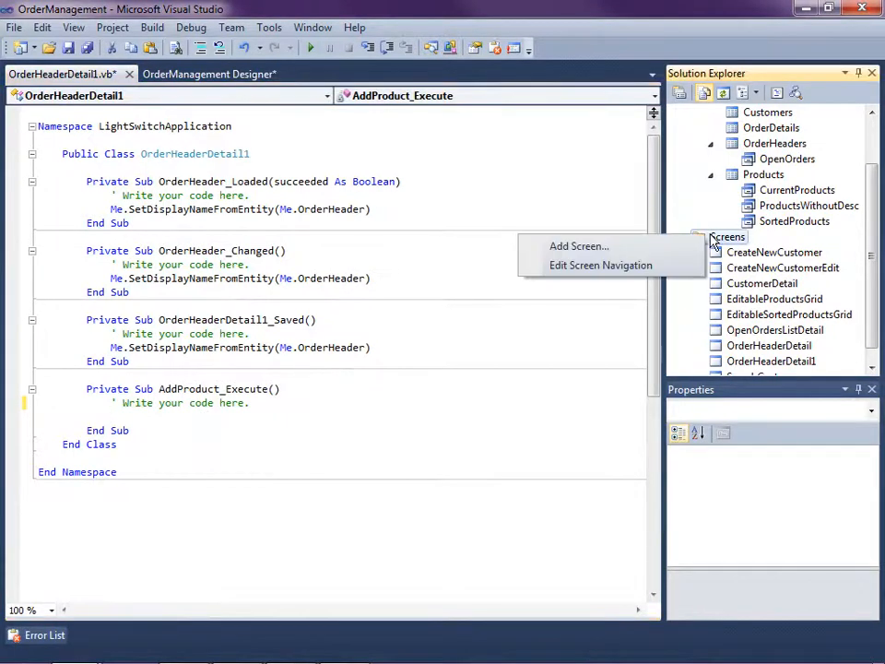
click(579, 246)
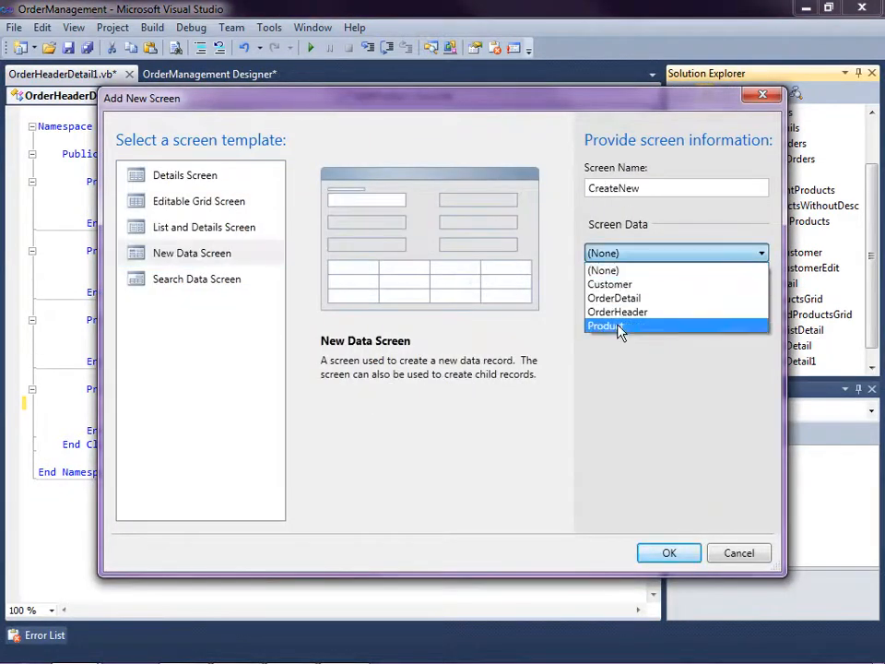
click(605, 325)
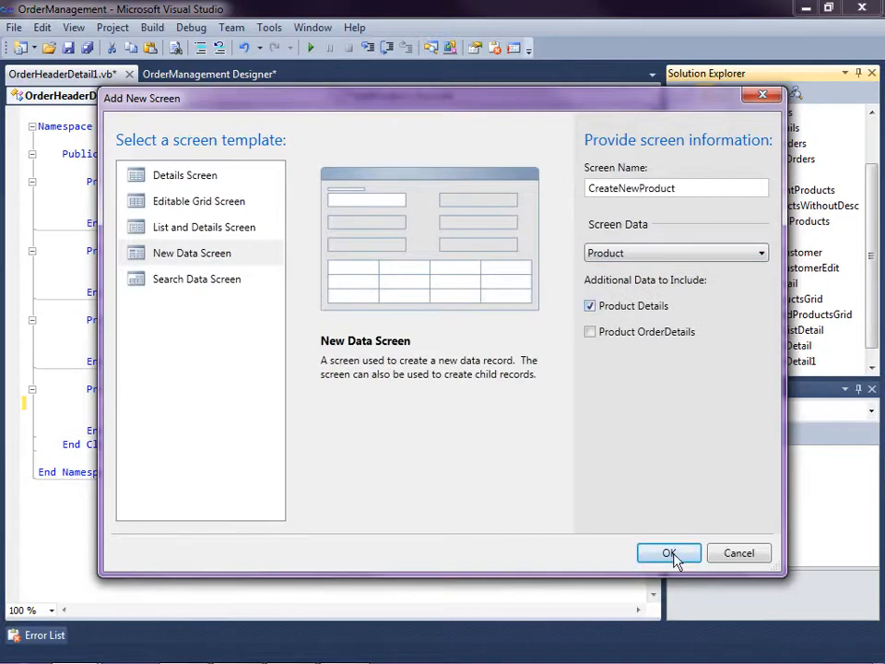
click(669, 552)
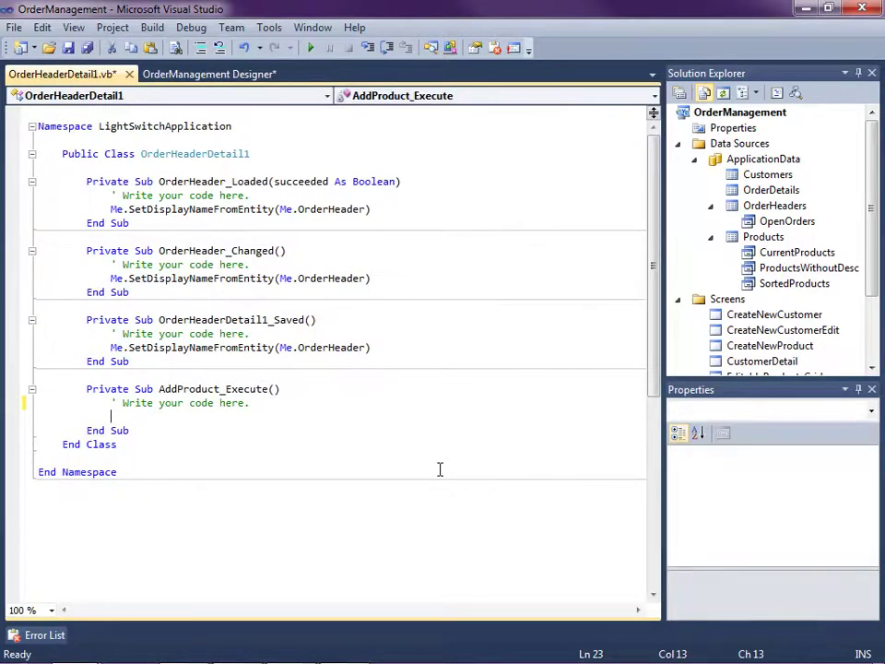
- Make AddProduct_Execute call Me.Application.ShowCreateNewProduct() and run the rebuilt app
text(m)
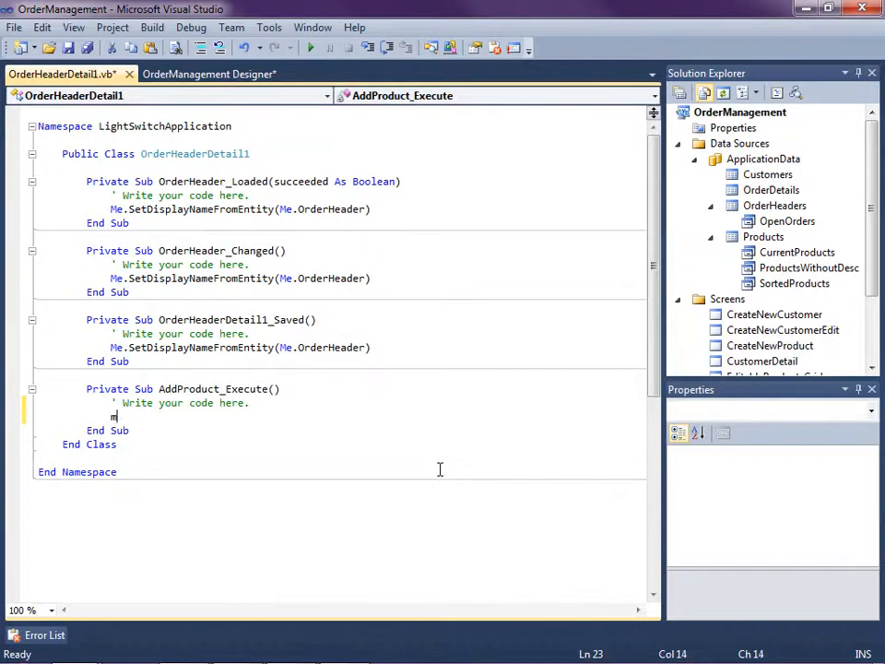
text(Me.Application.ShowCreateNewProduct()
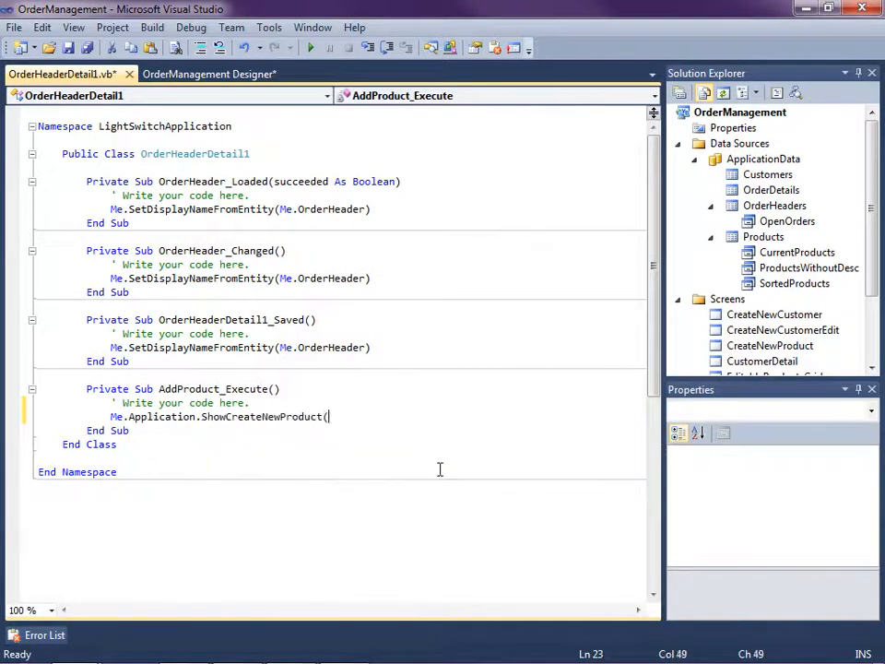
text())
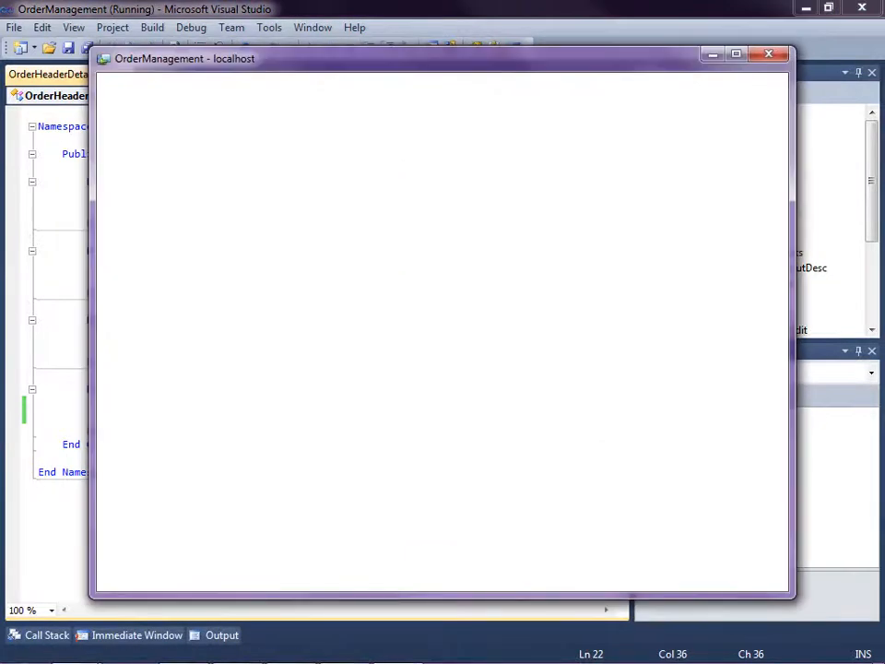
click(734, 54)
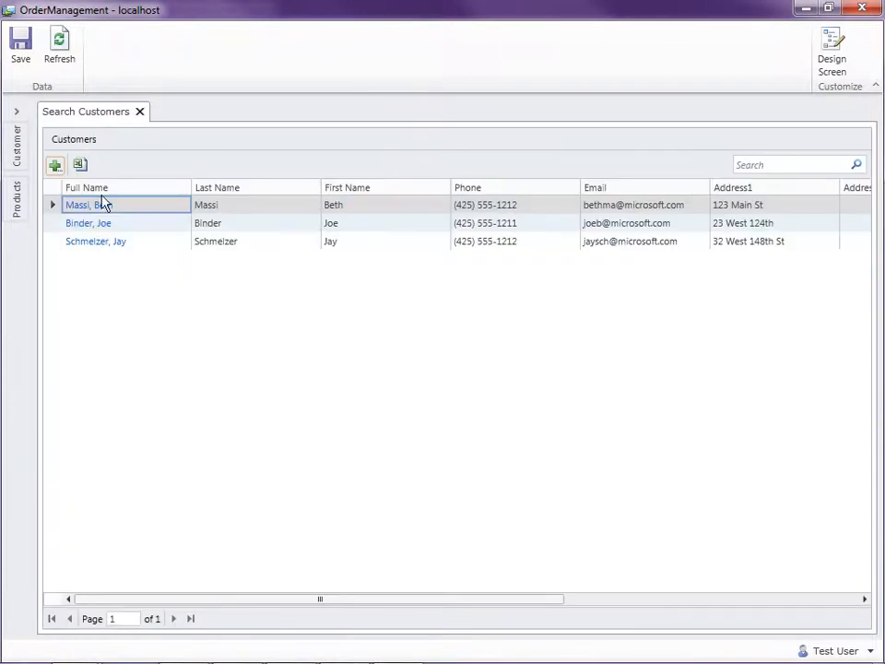
double_click(92, 205)
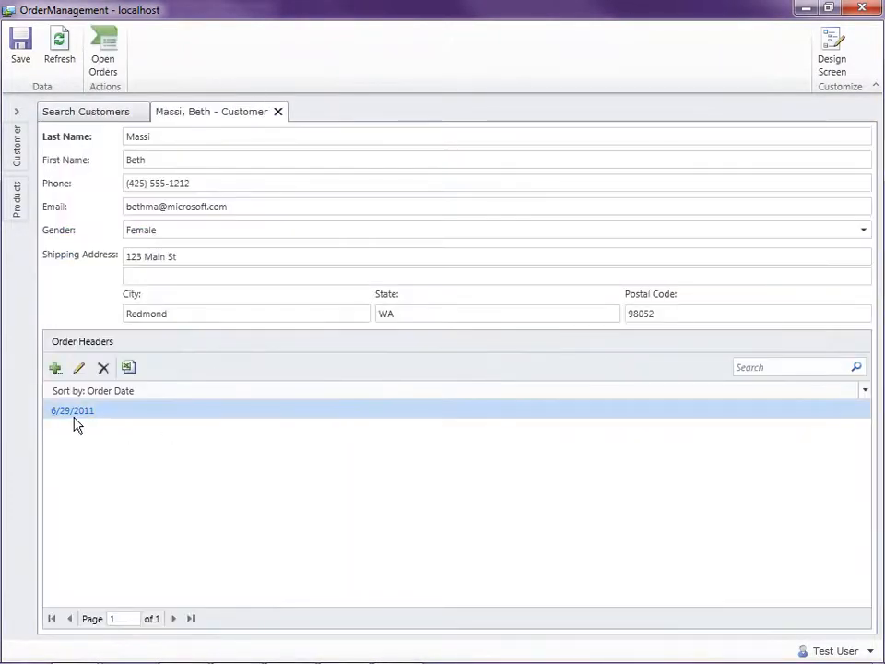
double_click(72, 410)
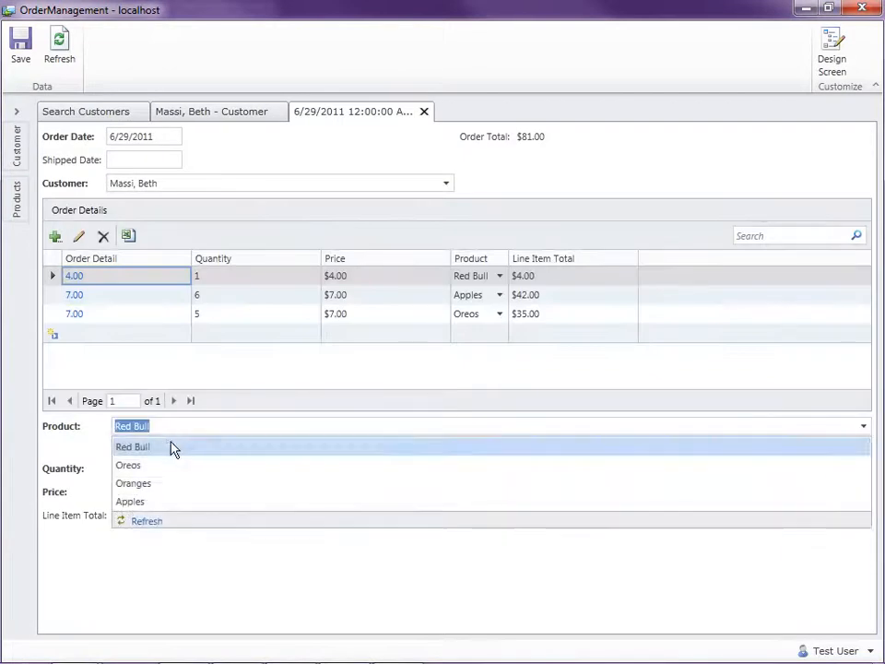
click(133, 446)
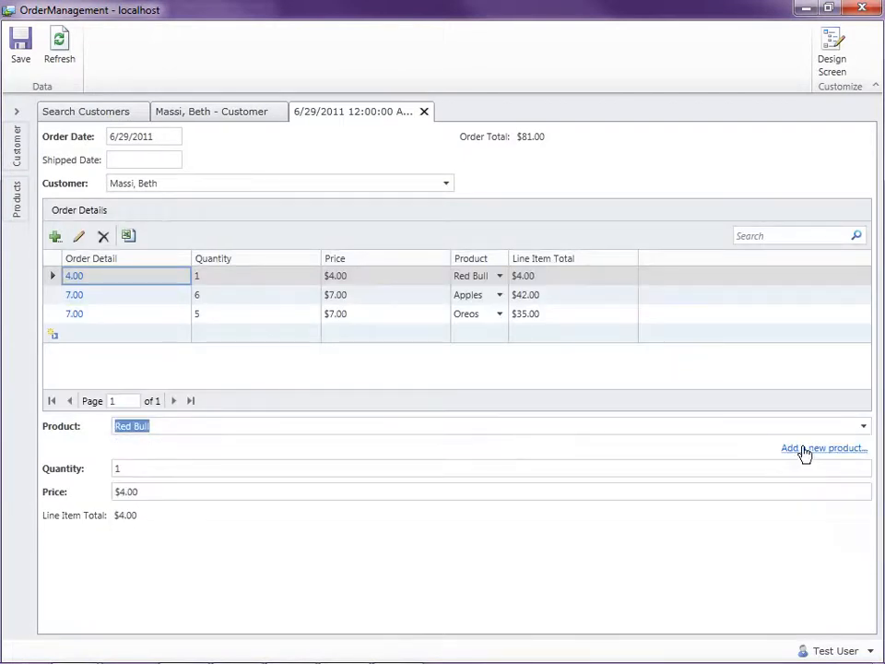
- Create a product named Corn from the order line, then save the order
click(823, 448)
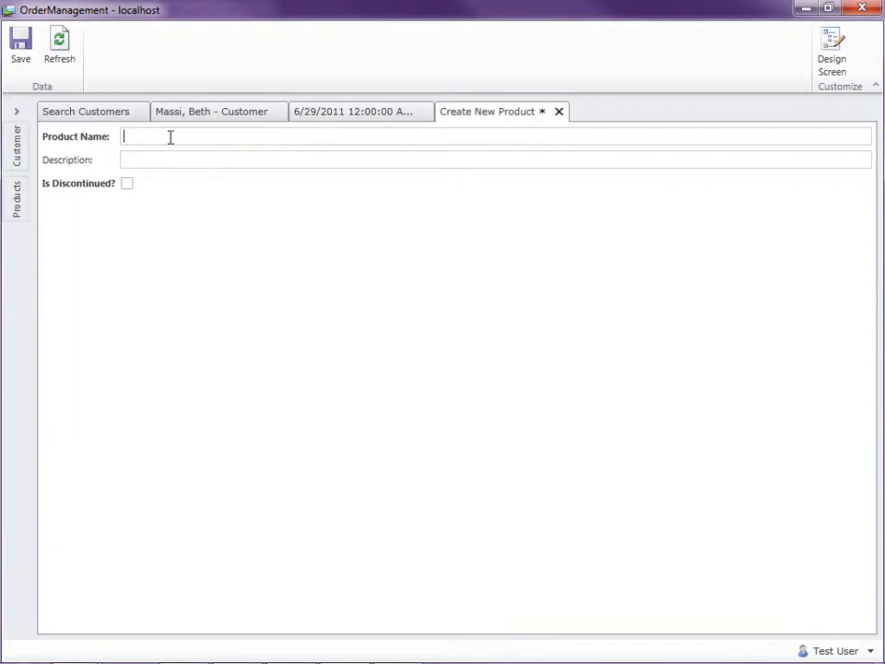
text(Corn)
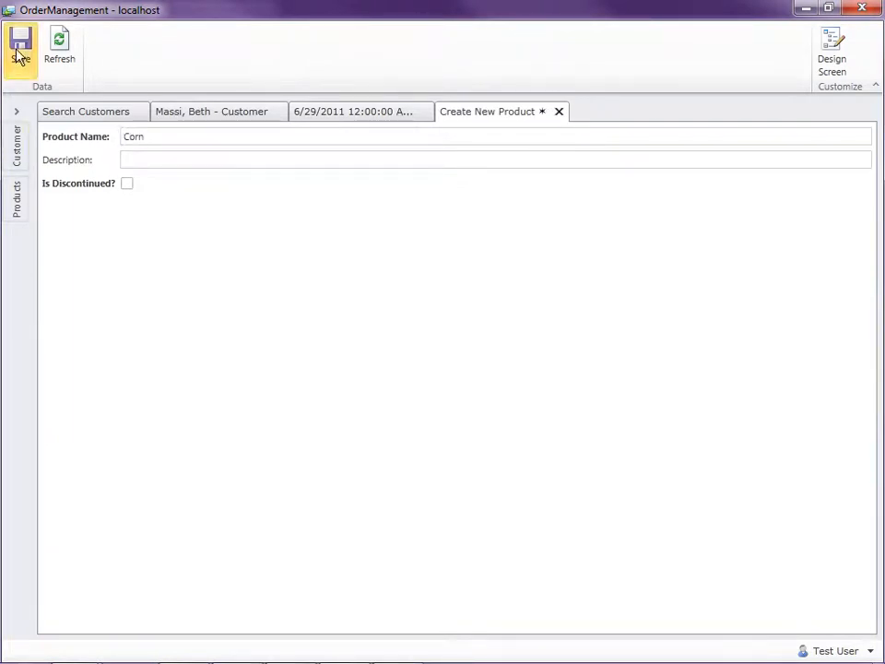
click(18, 45)
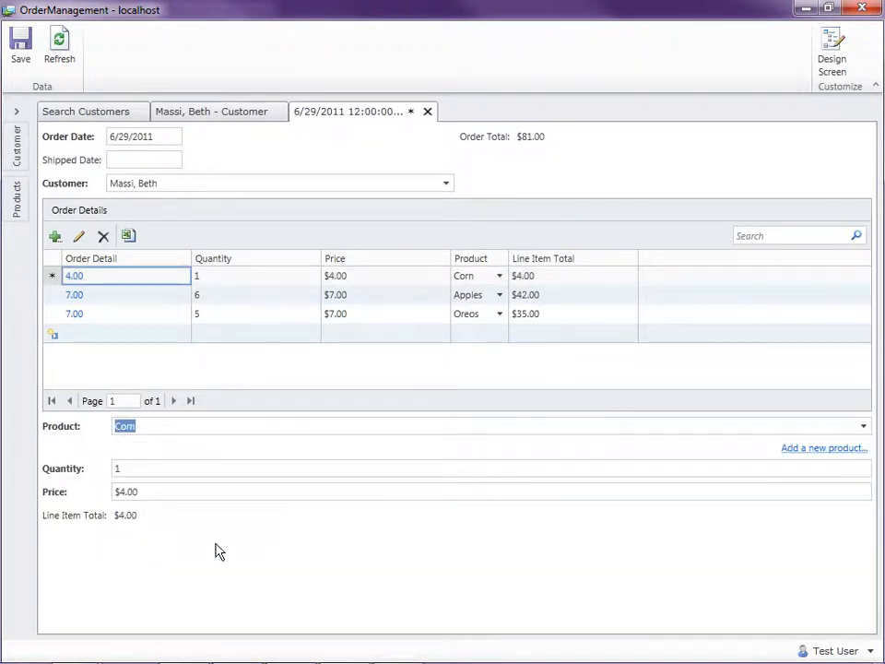
click(17, 43)
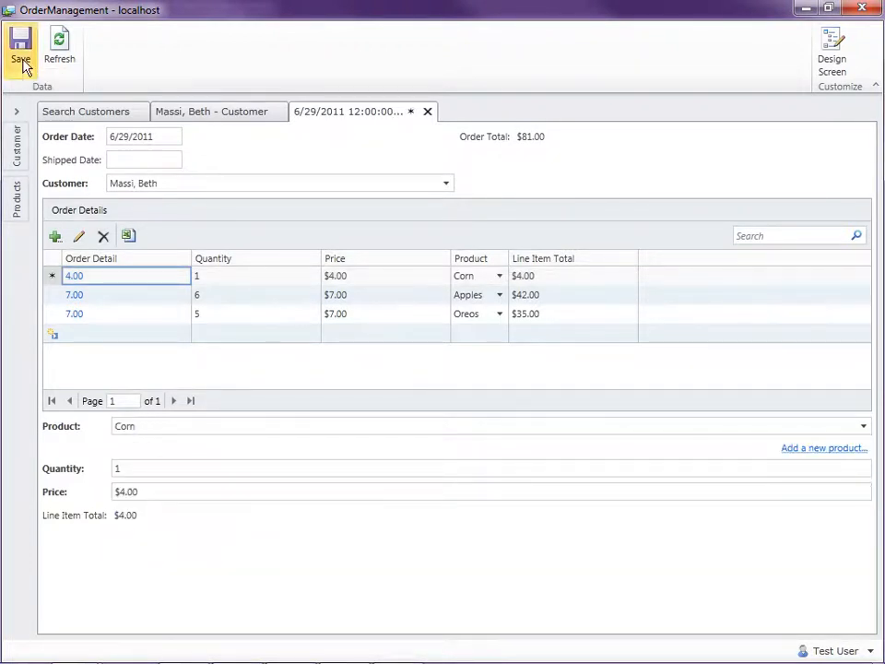
click(18, 44)
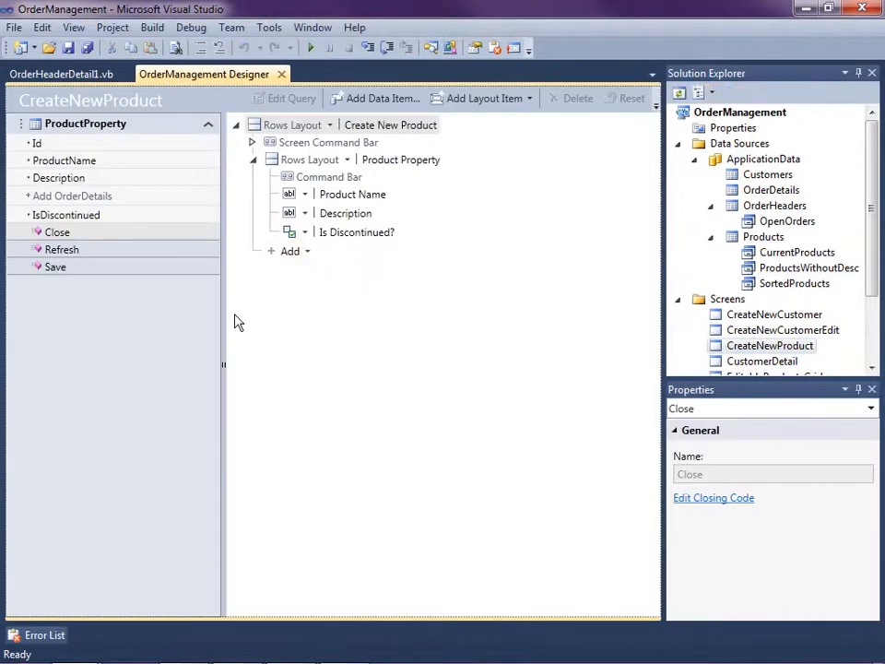
- Add a Boolean local property ShouldOpenEditScreen as a CreateNewProduct data item
click(373, 98)
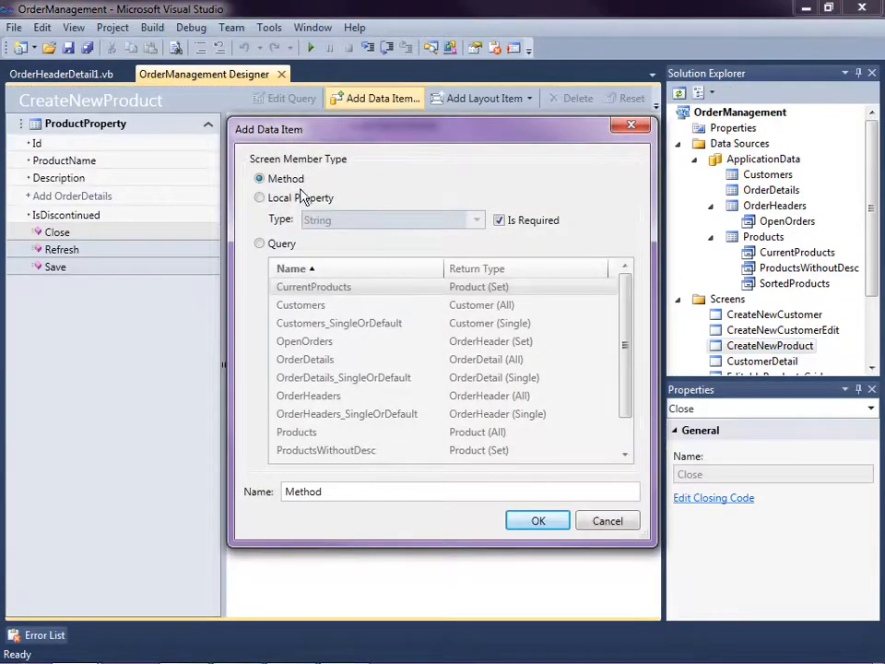
click(261, 197)
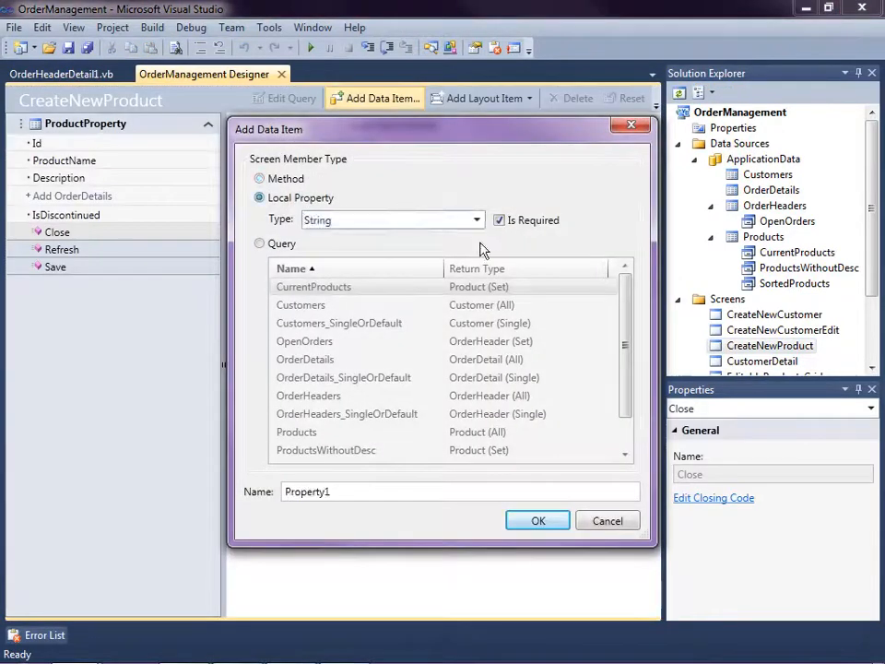
click(474, 219)
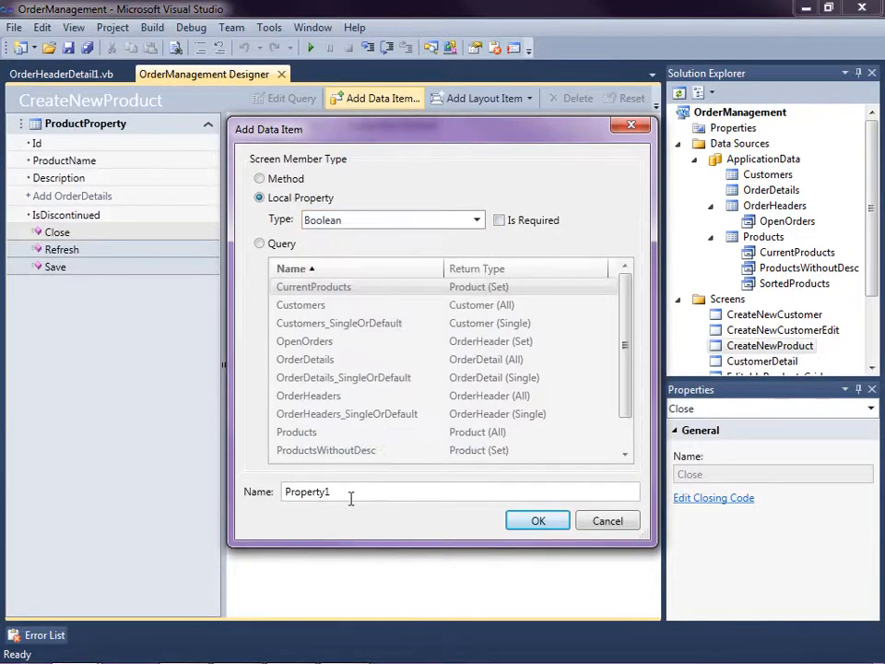
text(ShouldOpenE)
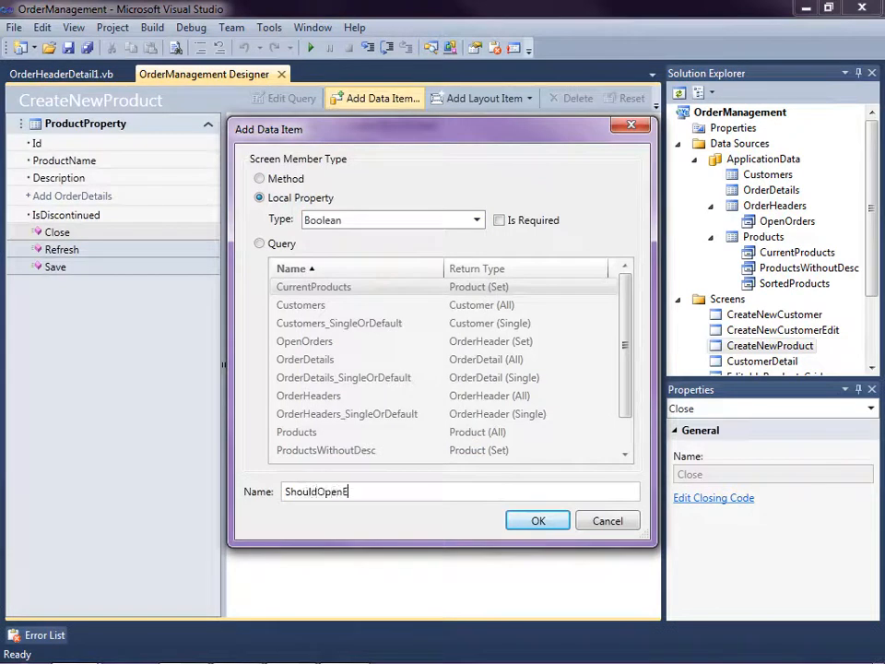
text(ditScr)
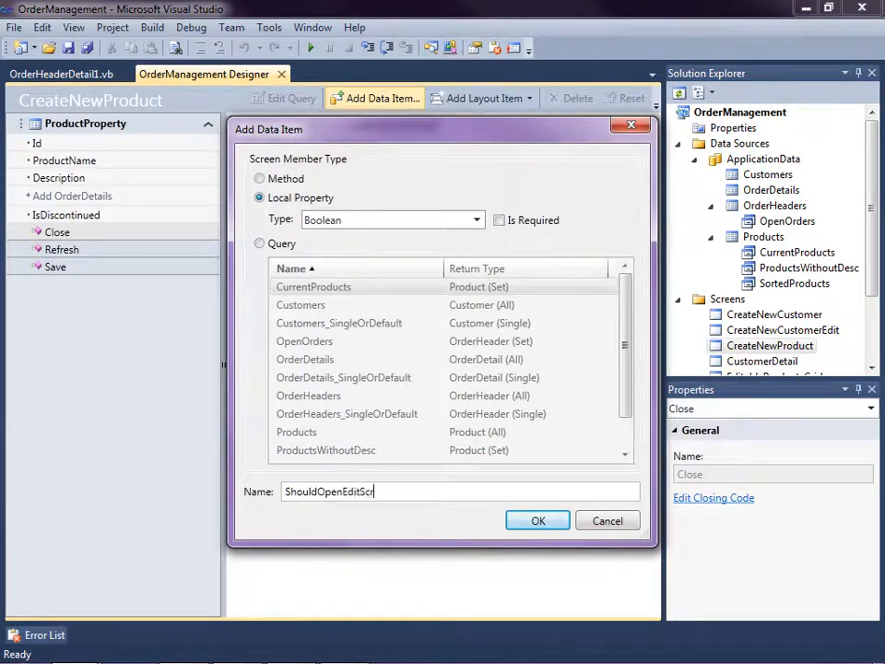
text(een)
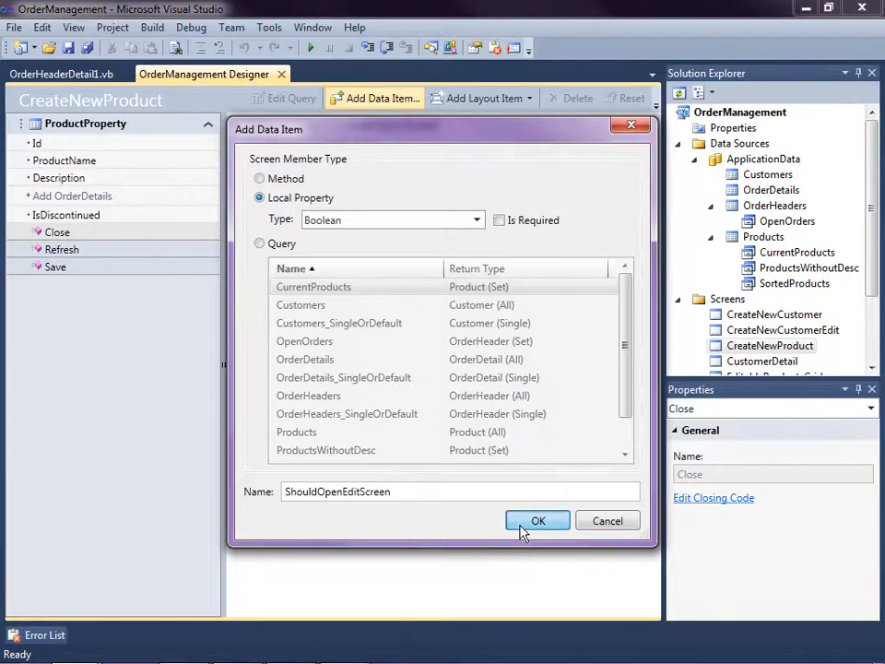
click(538, 520)
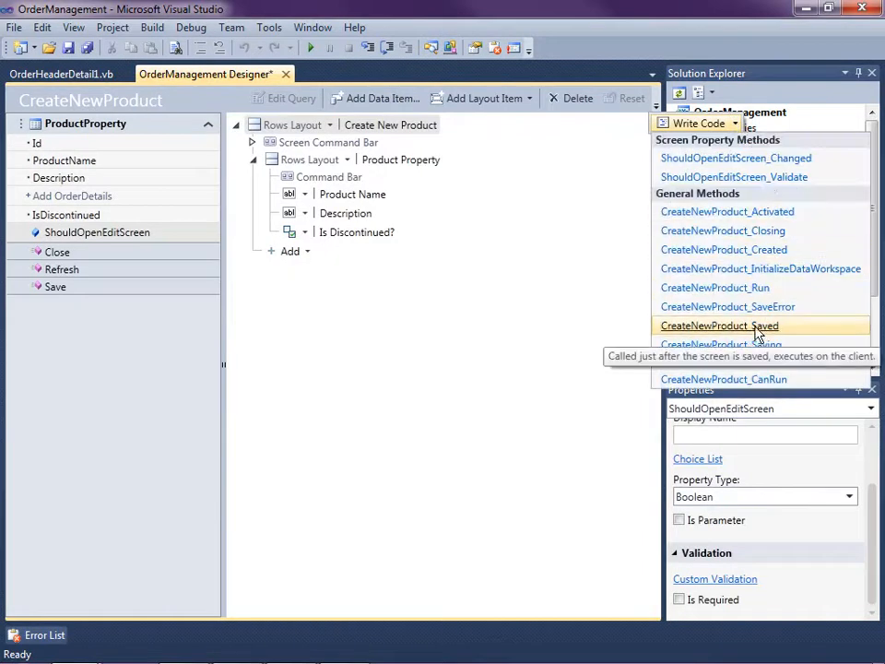
- Wrap CreateNewProduct_Saved's ShowDefaultScreen call in an If ShouldOpenEditScreen block
click(719, 326)
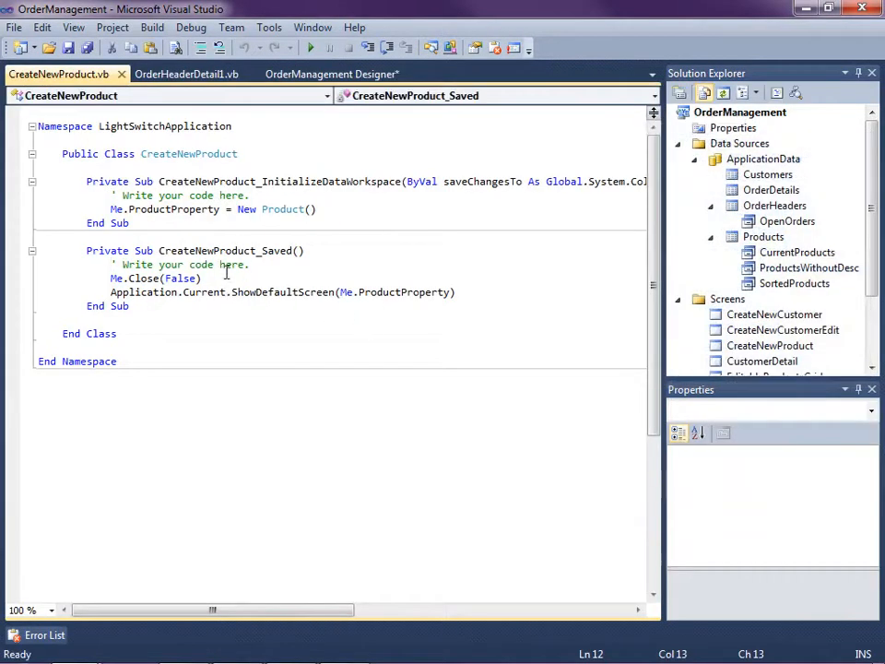
key(Enter)
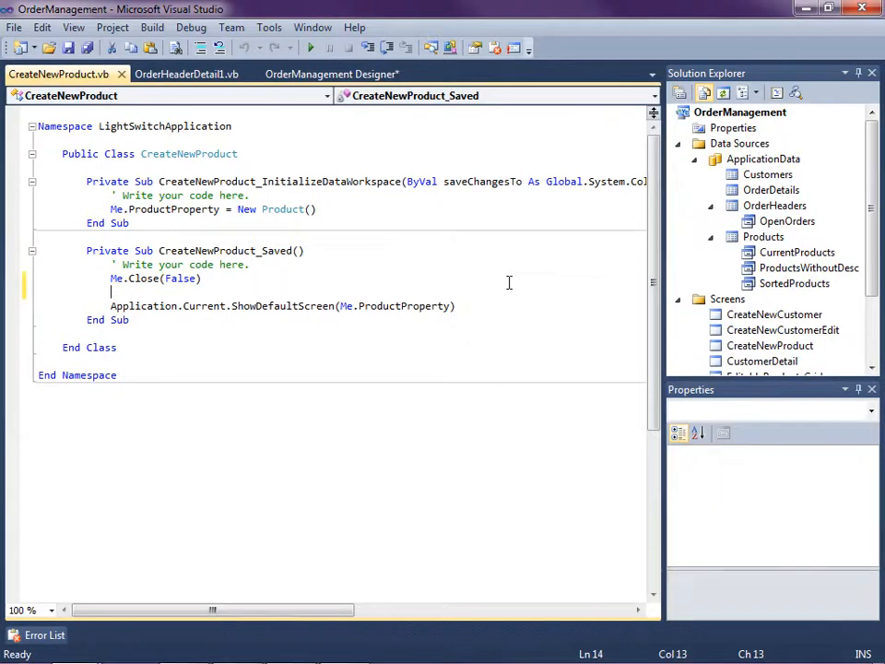
text(if)
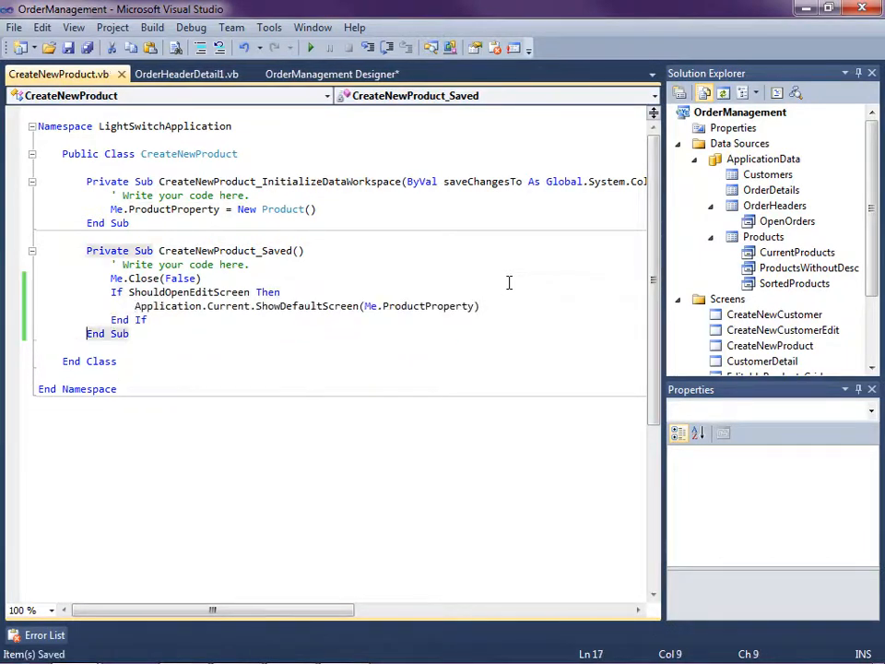
click(181, 73)
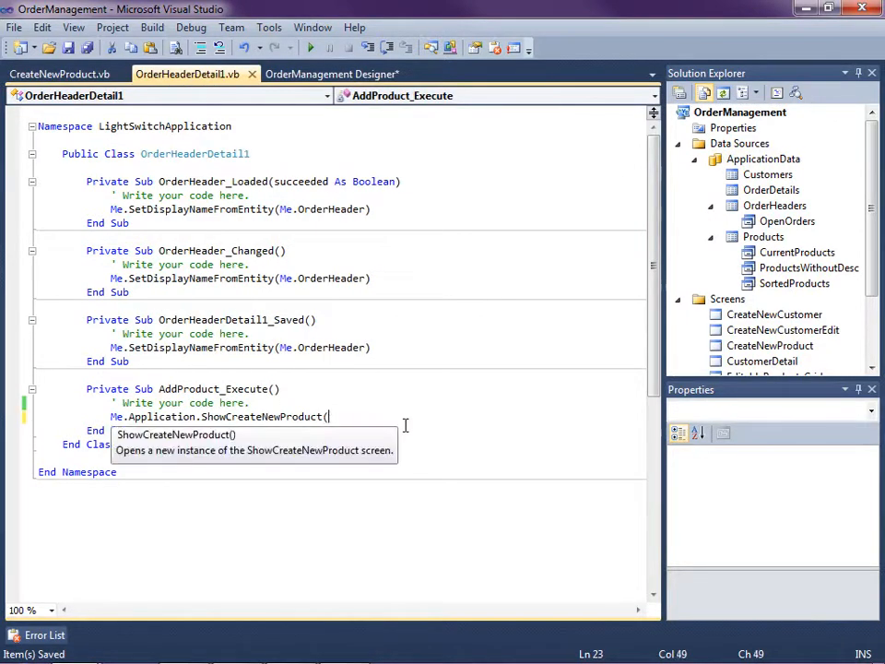
- Pass False to ShowCreateNewProduct in AddProduct_Execute, then save and build the app
text(fal)
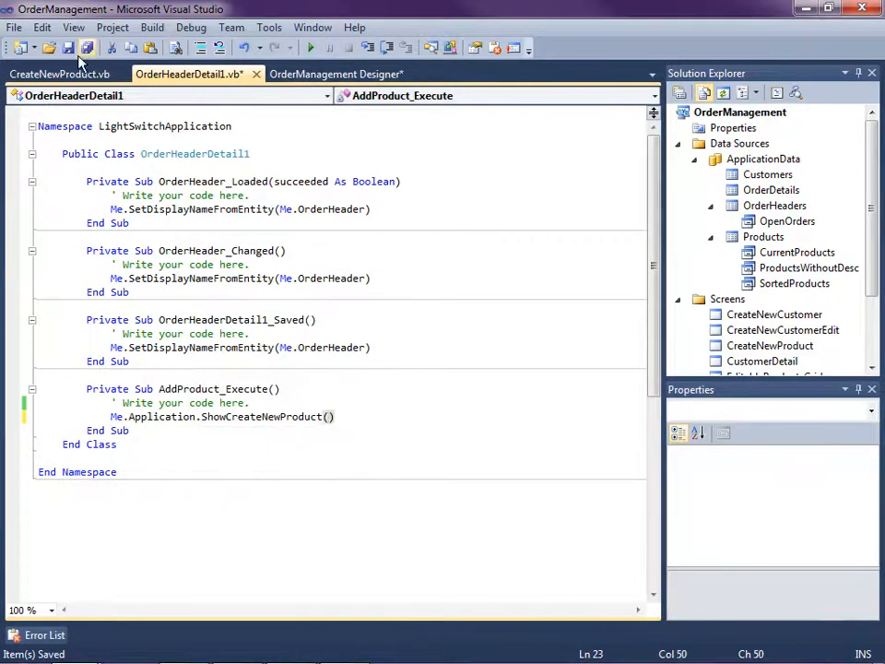
click(337, 74)
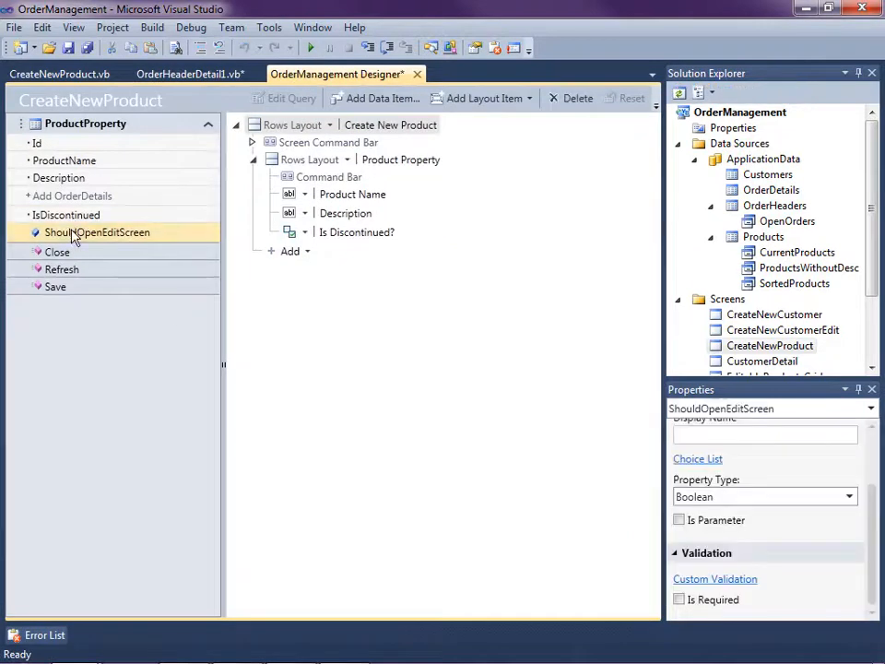
mouse_move(118, 232)
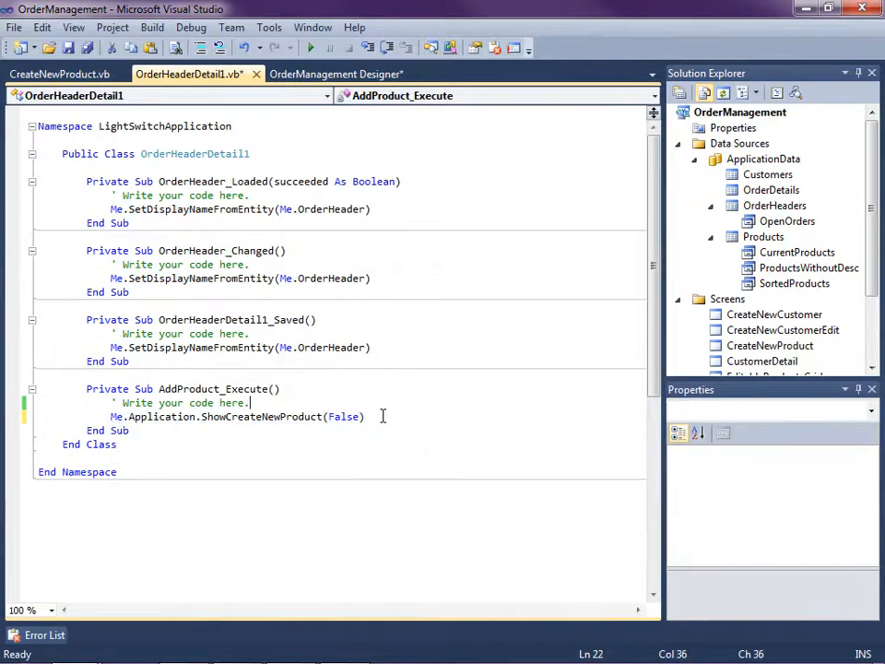
key(ctrl+s)
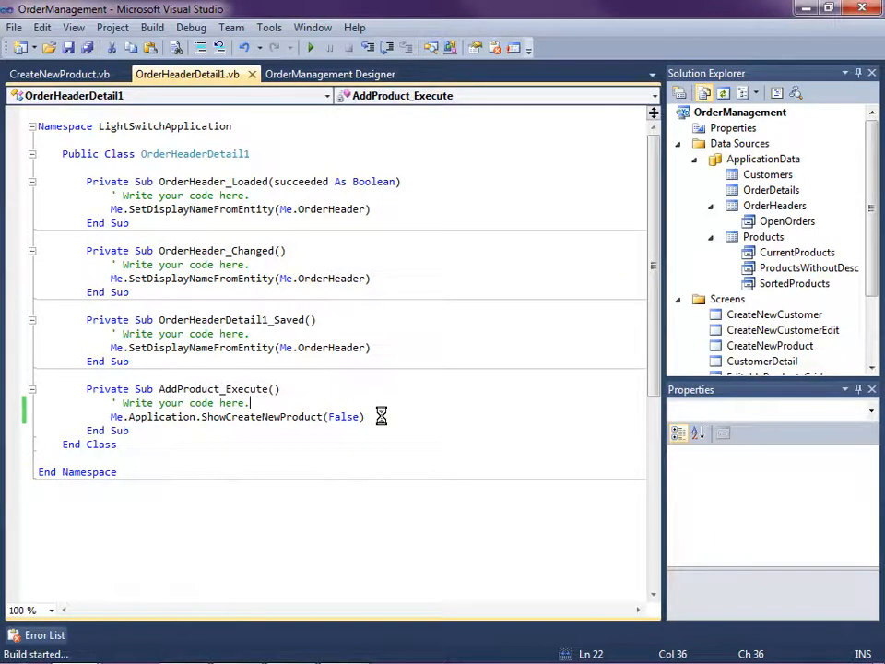
click(310, 47)
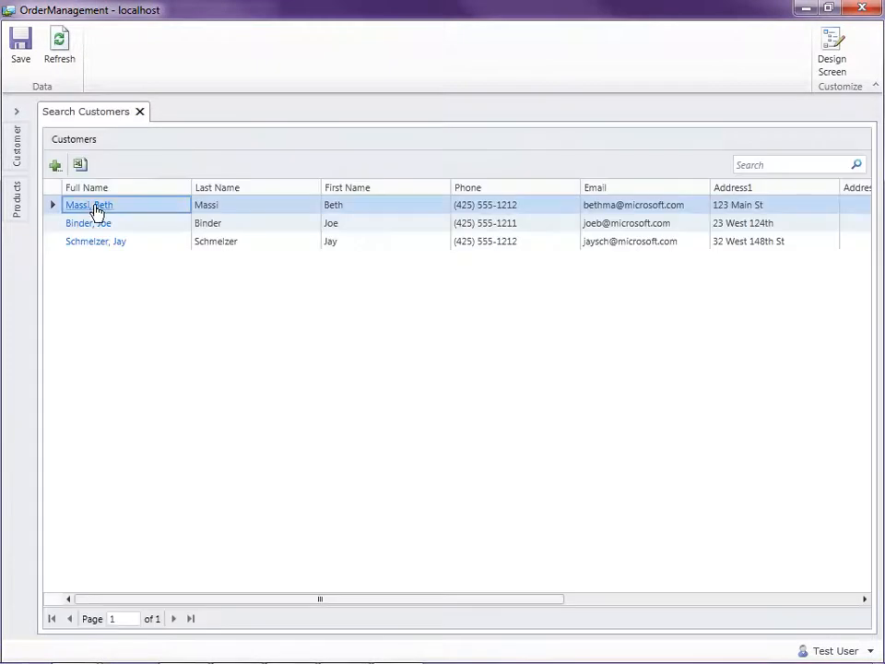
double_click(88, 204)
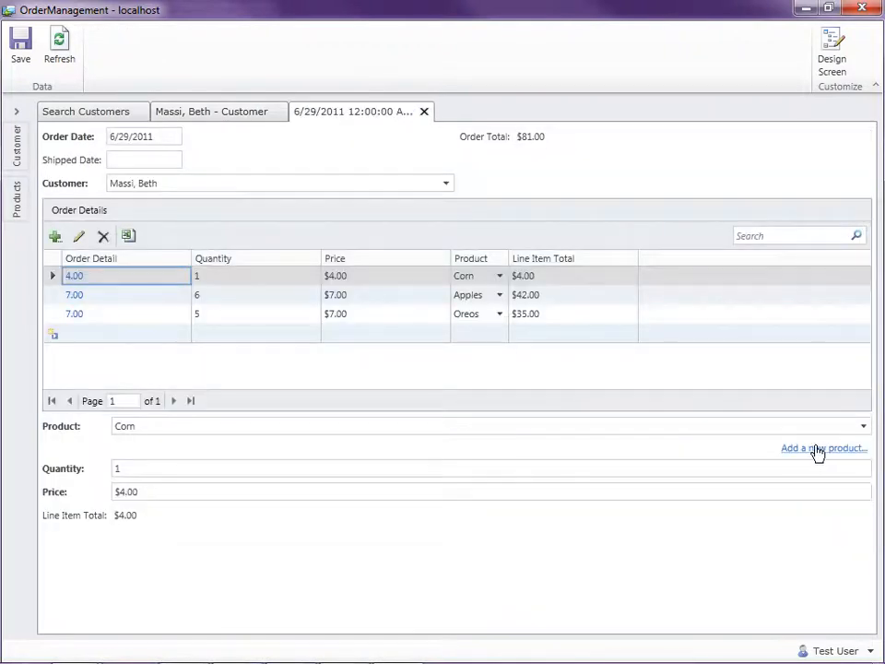
- Create a product named Cherries and choose it for the first order line
click(827, 443)
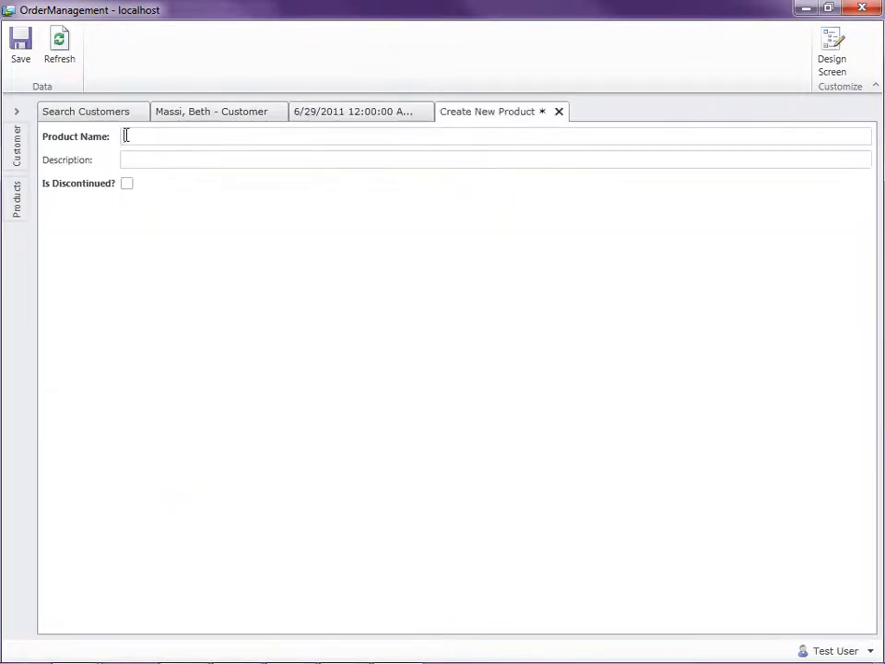
text(Chen)
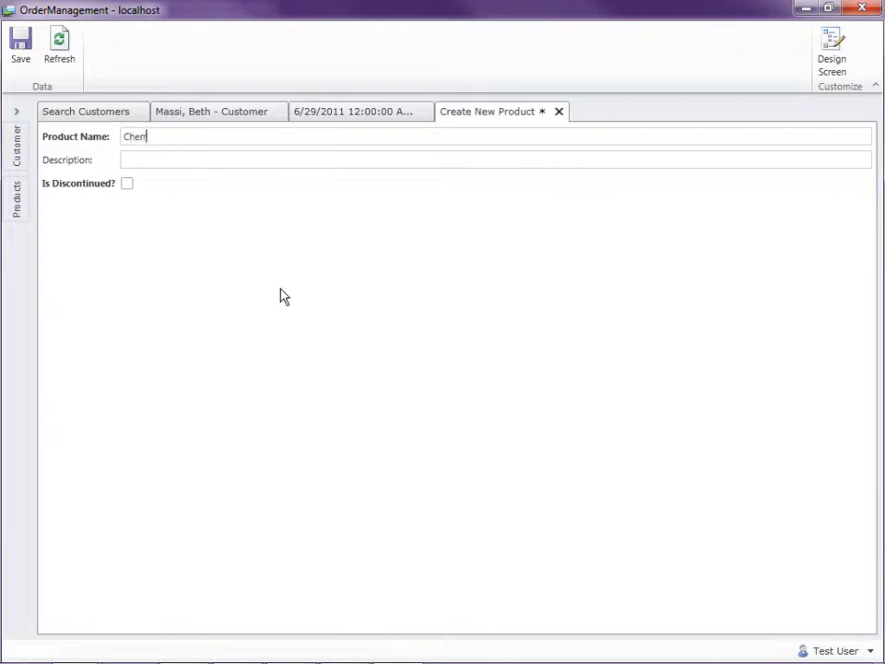
text(ries)
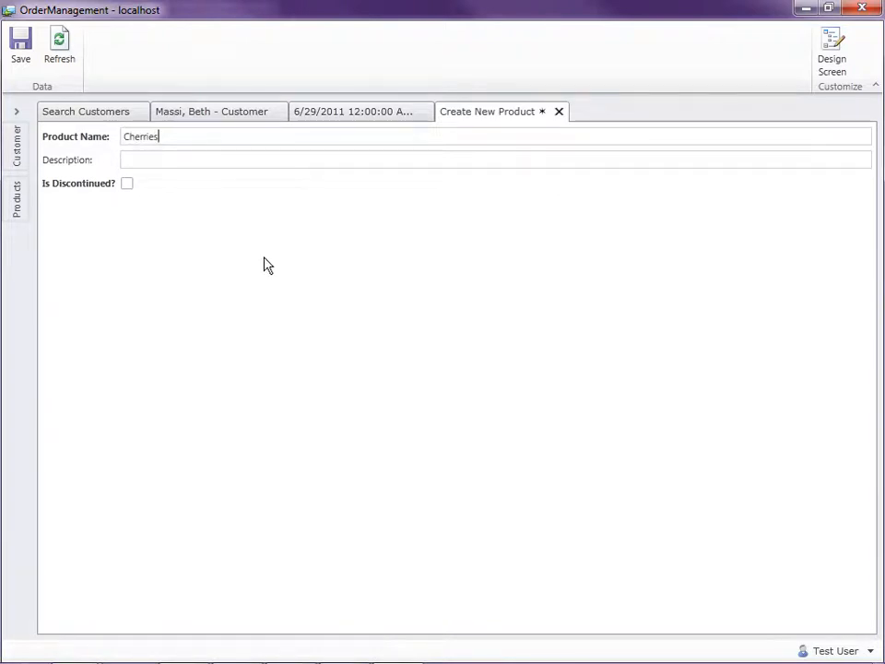
click(17, 44)
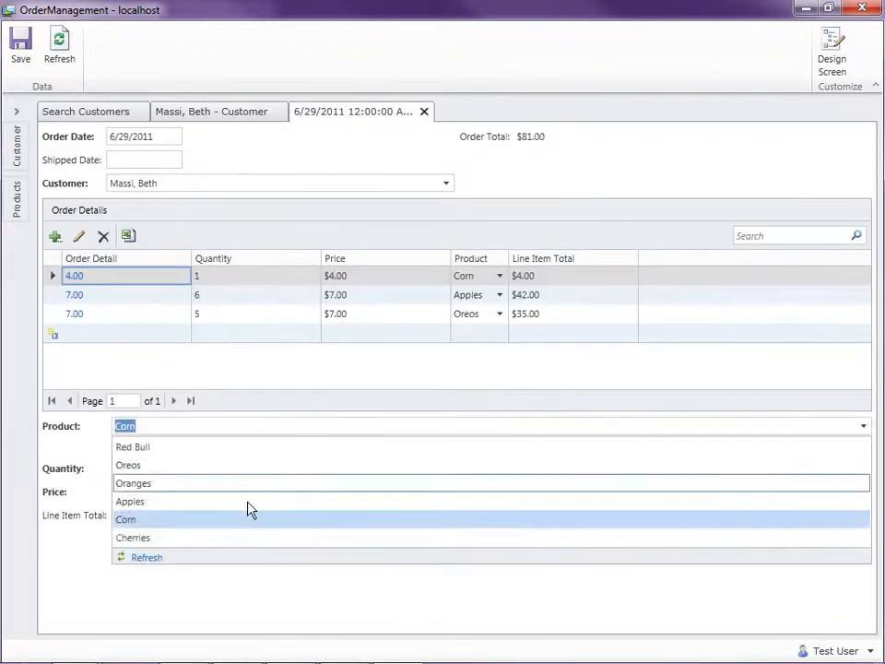
click(133, 537)
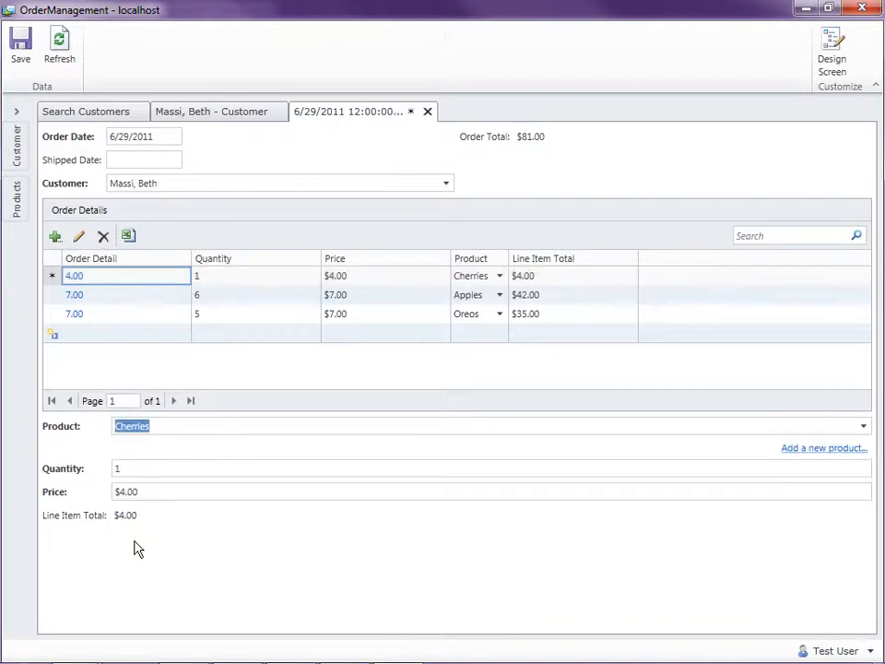
mouse_move(708, 541)
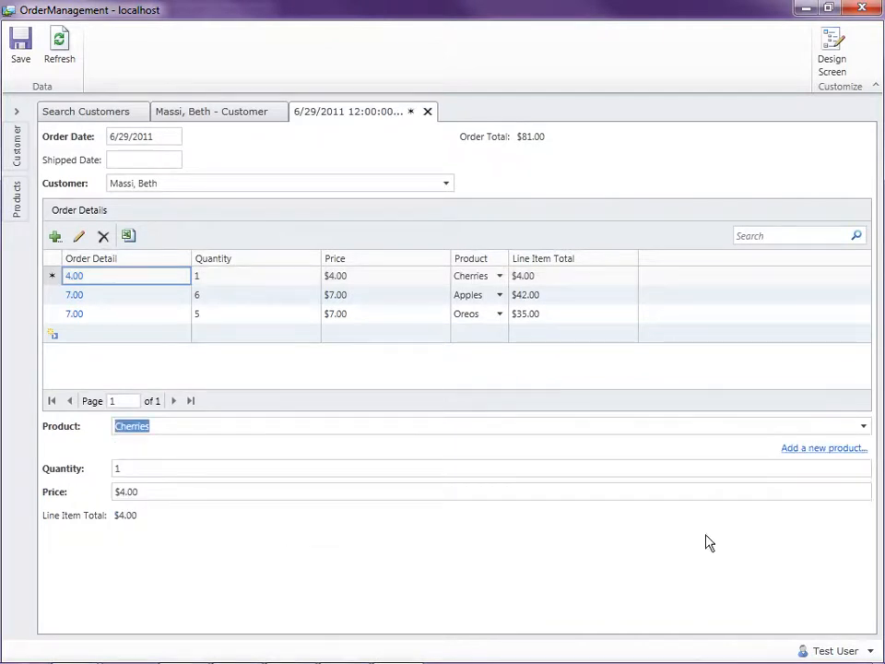
mouse_move(832, 508)
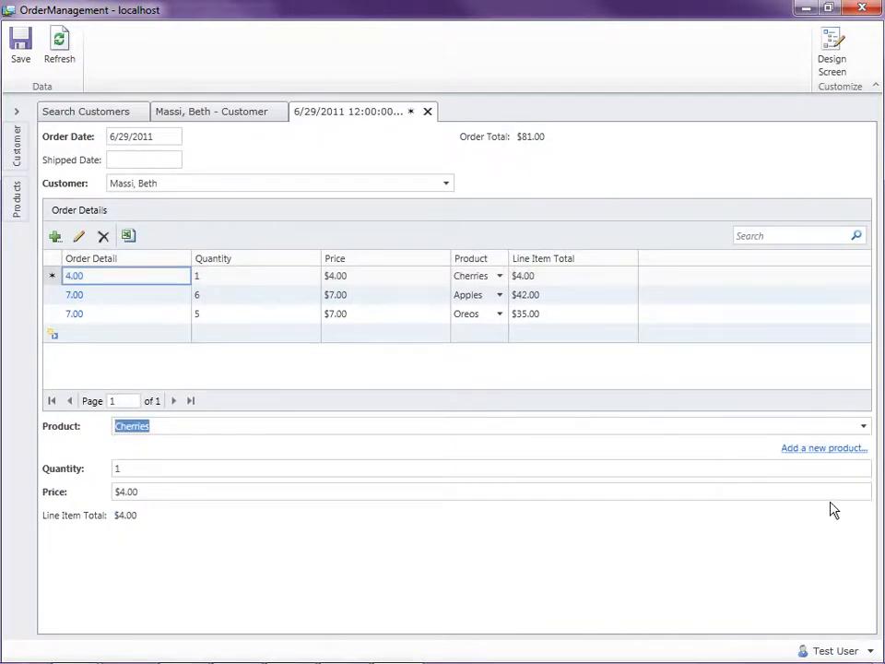
mouse_move(169, 514)
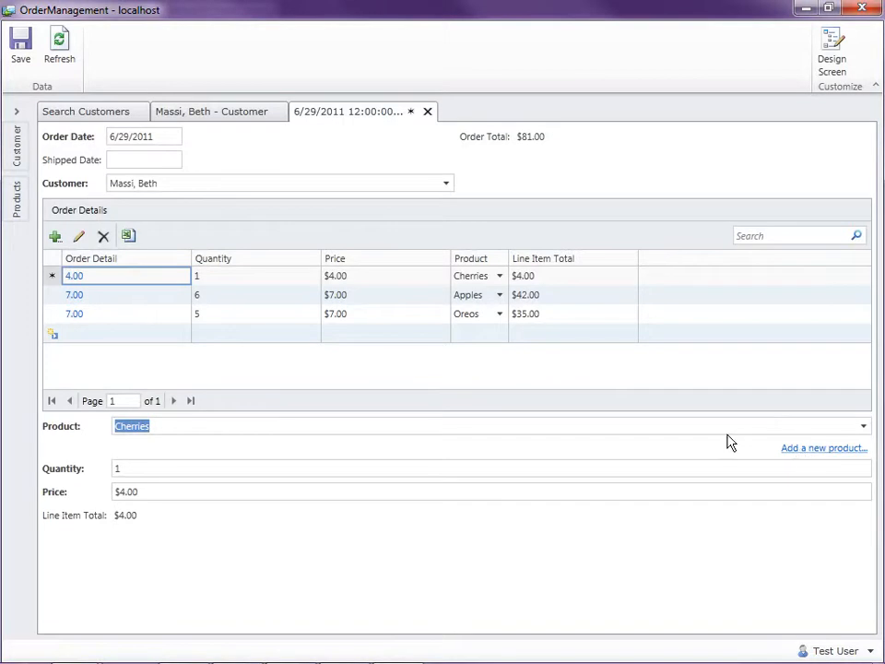
mouse_move(443, 601)
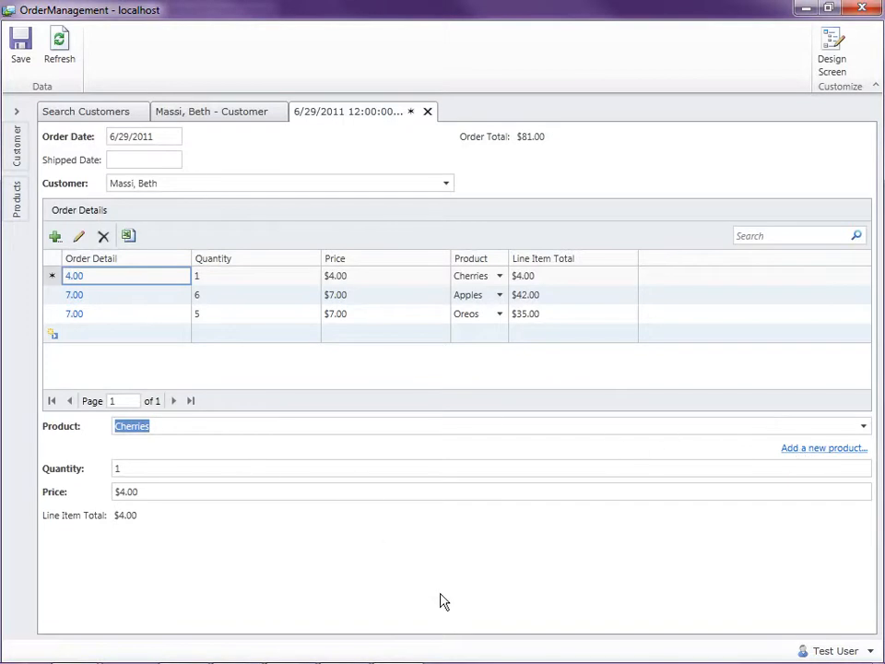